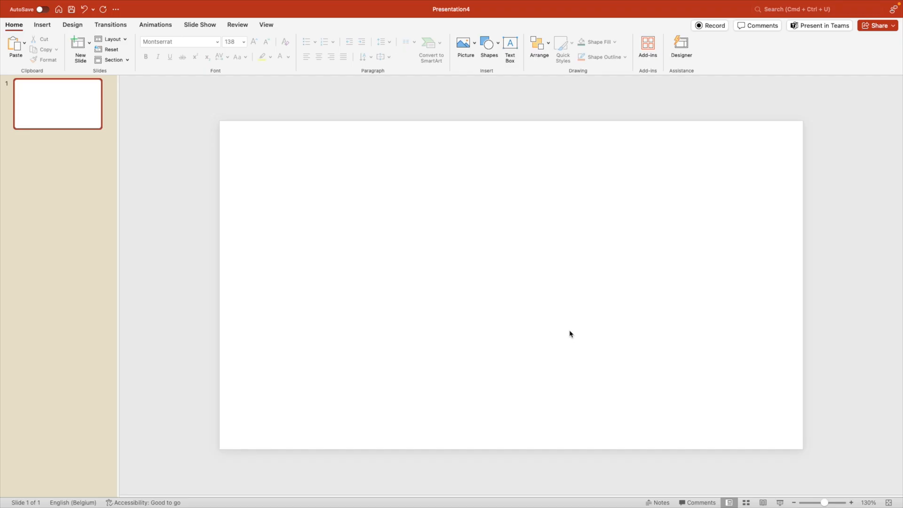
{"action": "mouse_move", "coordinate": [546, 267]}
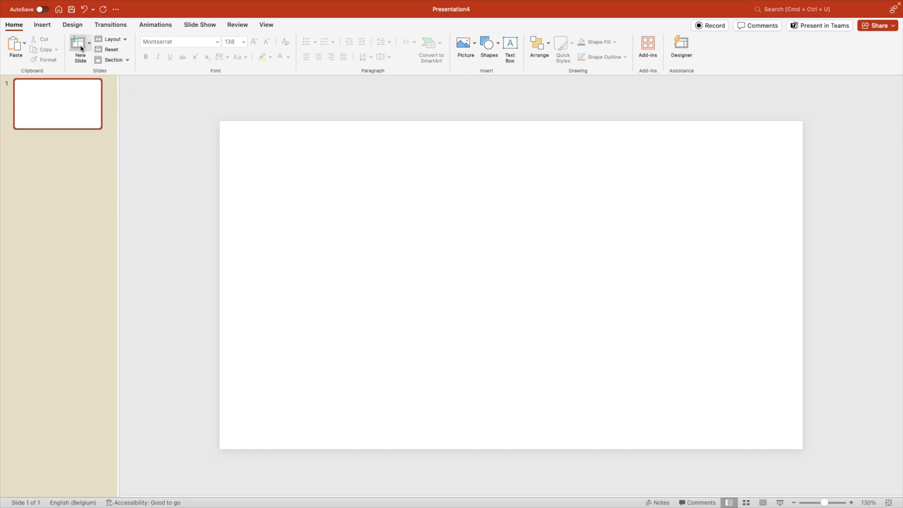
Step: Switch the ribbon to the Insert tab
{"action": "left_click", "coordinate": [41, 25]}
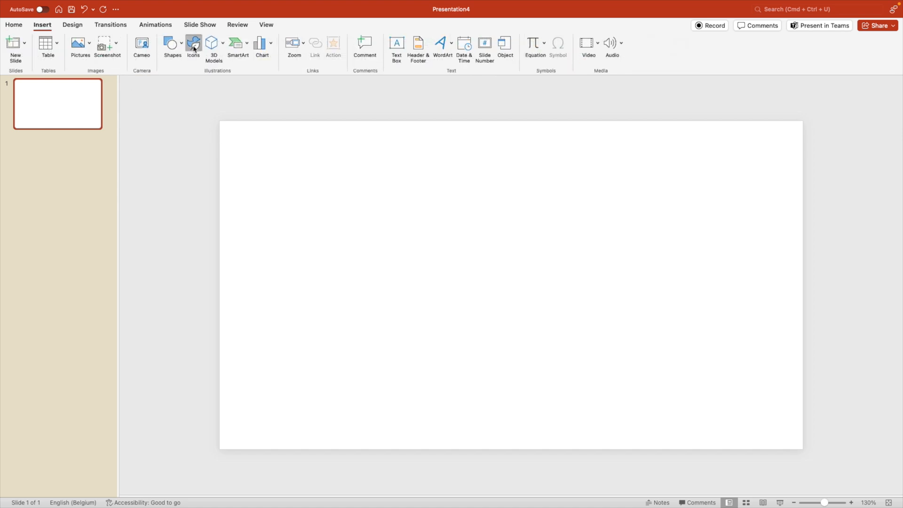
Step: Search stock Images for 'nature mountains' and select the golden rice-terrace photo
{"action": "left_click", "coordinate": [193, 46]}
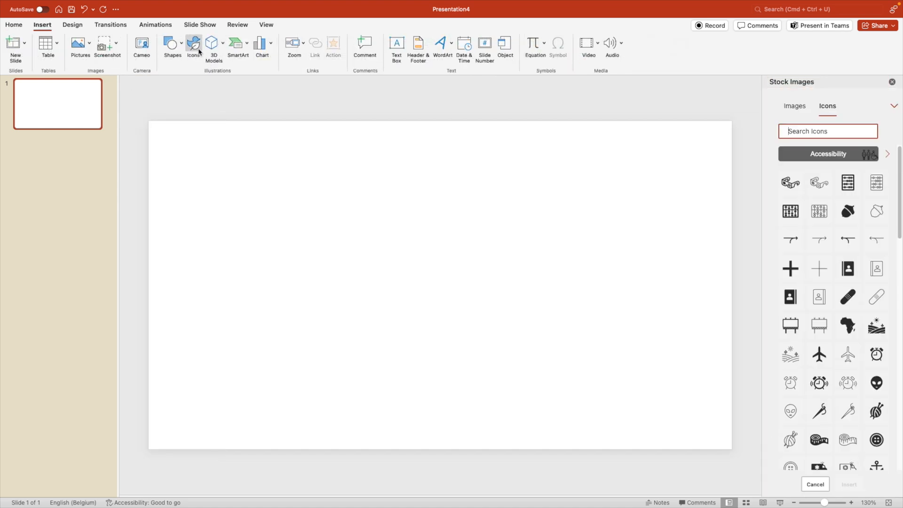
{"action": "left_click", "coordinate": [793, 106]}
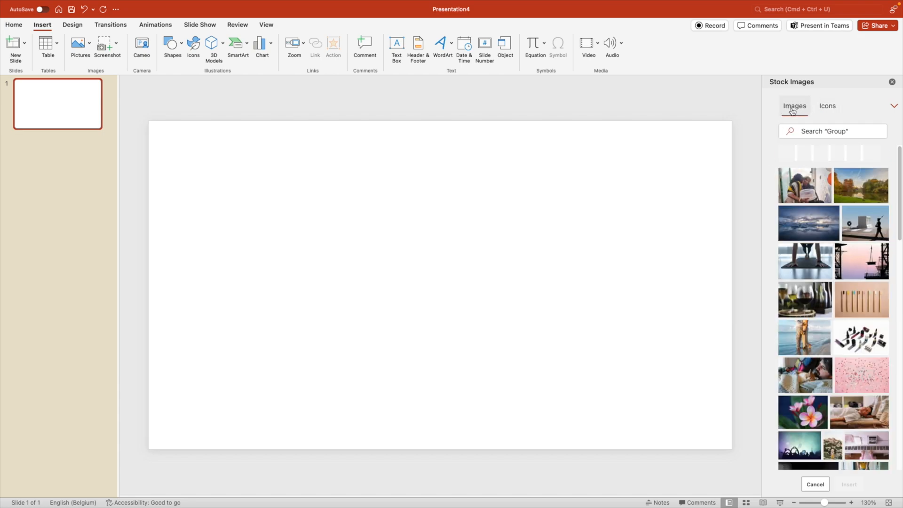
{"action": "left_click", "coordinate": [828, 130]}
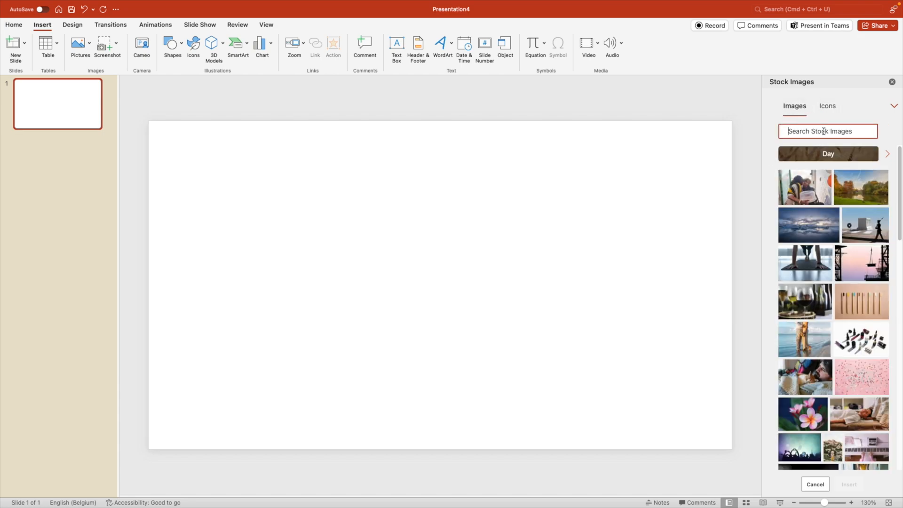
{"action": "type", "text": "nature mountains"}
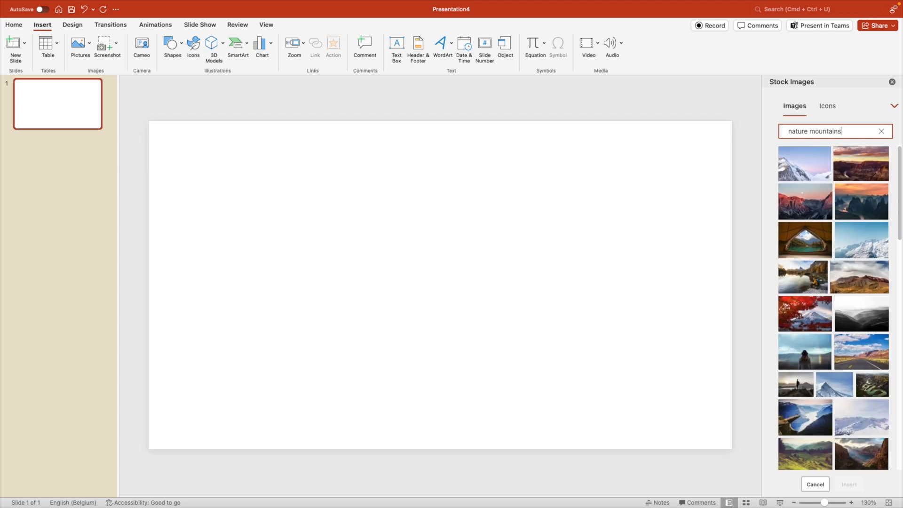
{"action": "scroll", "scroll_direction": "down", "scroll_amount": 3}
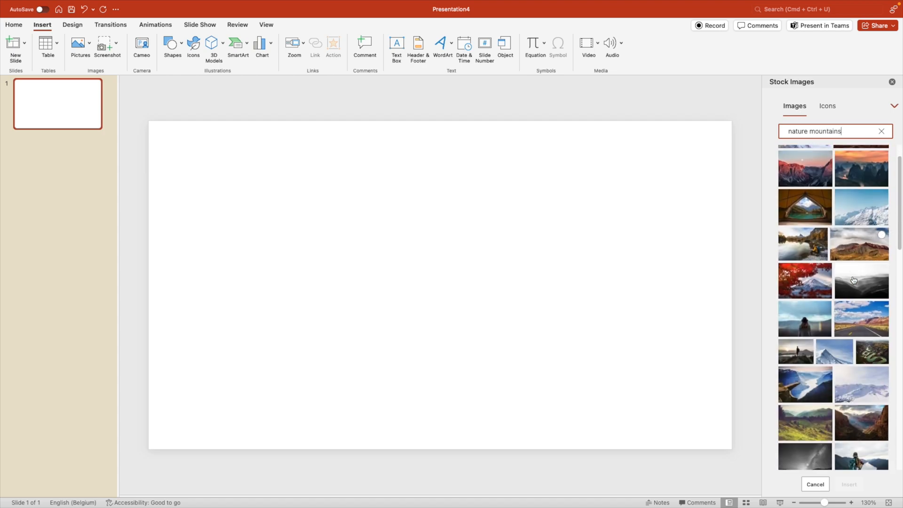
{"action": "scroll", "scroll_direction": "down", "scroll_amount": 3}
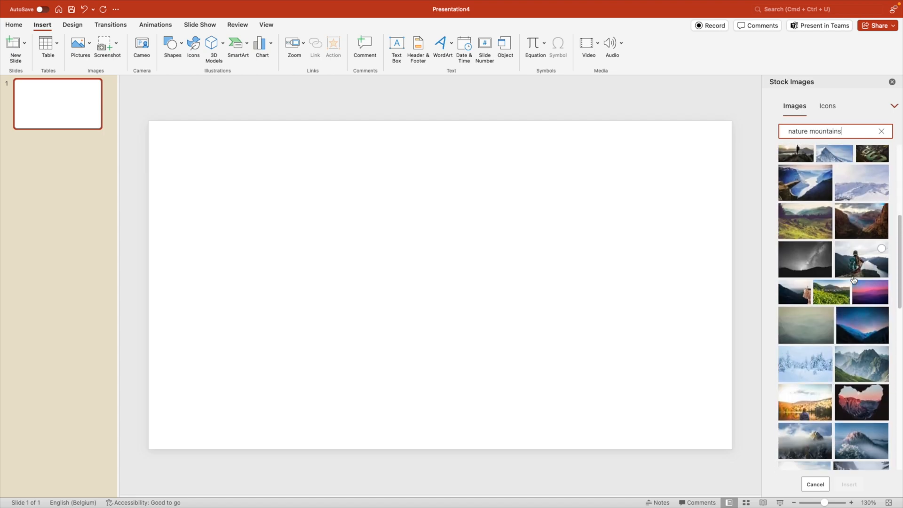
{"action": "scroll", "scroll_direction": "down", "scroll_amount": 3}
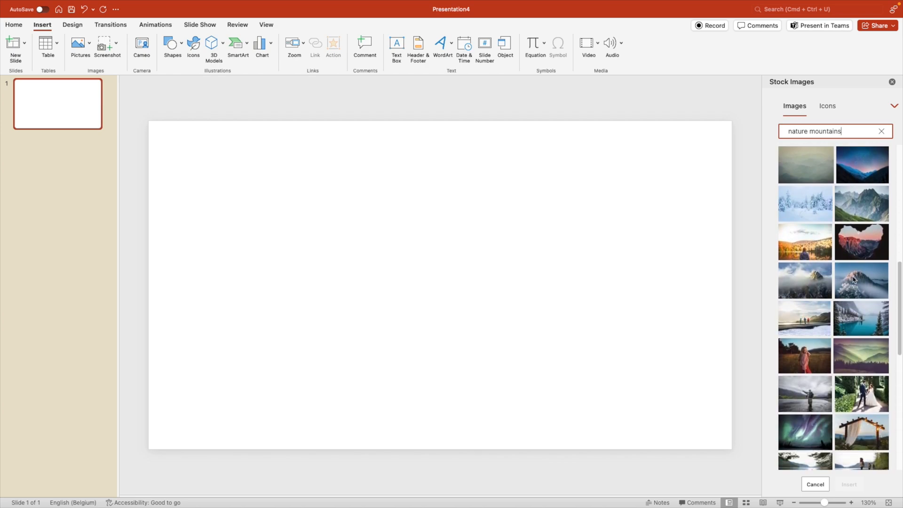
{"action": "scroll", "scroll_direction": "down", "scroll_amount": 3}
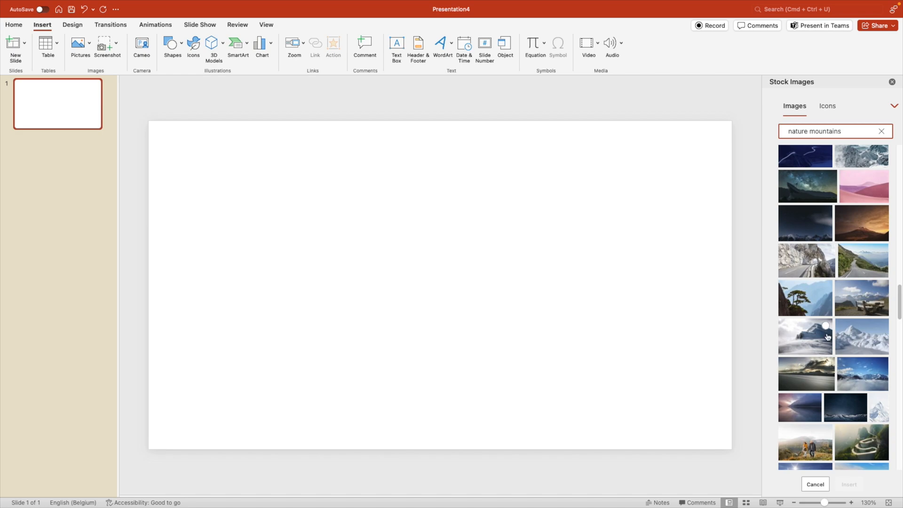
{"action": "scroll", "scroll_direction": "down", "scroll_amount": 3}
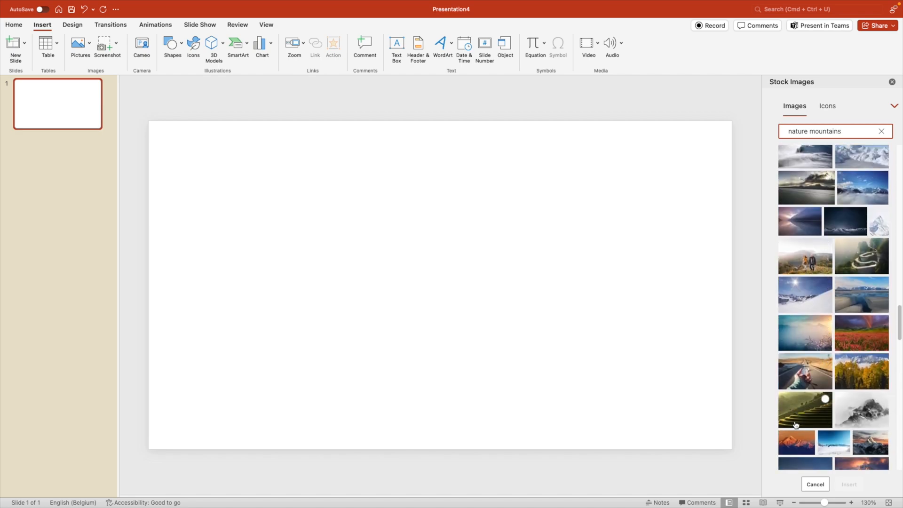
{"action": "left_click", "coordinate": [805, 410]}
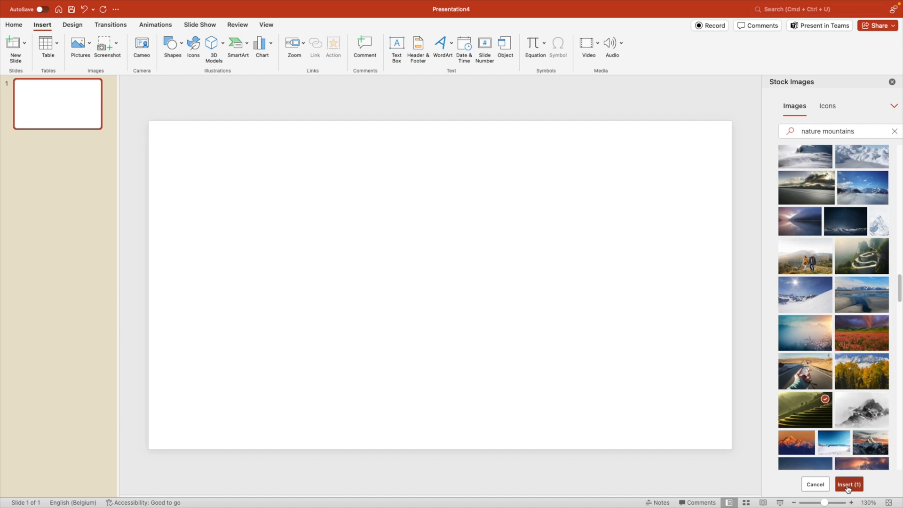
Step: Insert the rice-terrace photo and enlarge it to cover the entire slide
{"action": "left_click", "coordinate": [846, 484]}
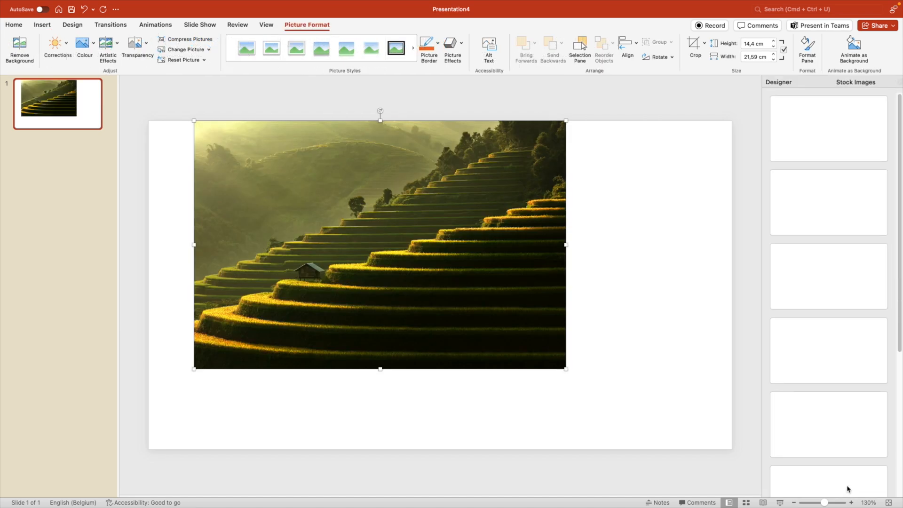
{"action": "left_click", "coordinate": [827, 128]}
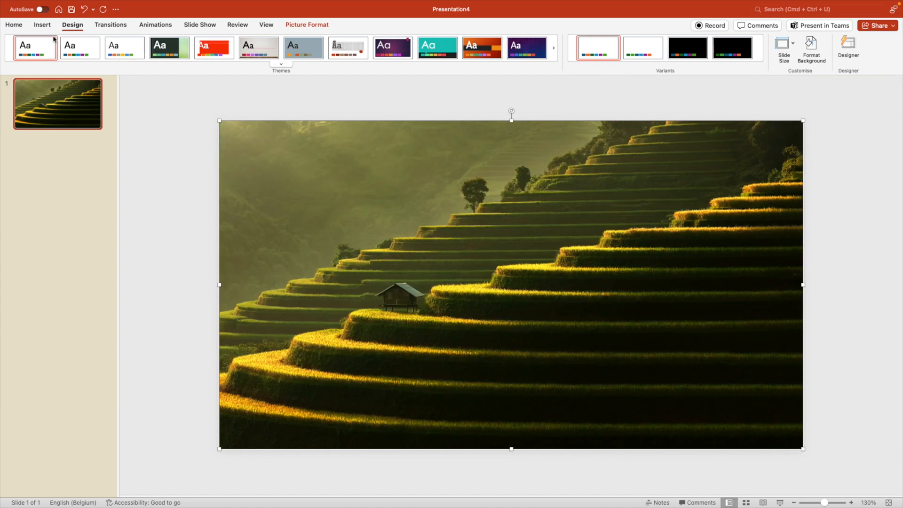
{"action": "left_click", "coordinate": [13, 24]}
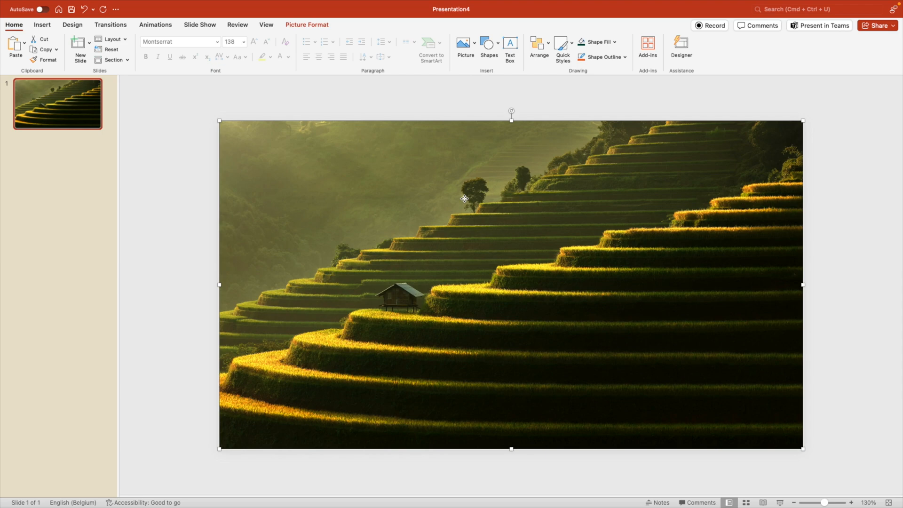
Step: Duplicate the rice-terrace slide to create an identical second slide
{"action": "right_click", "coordinate": [57, 103]}
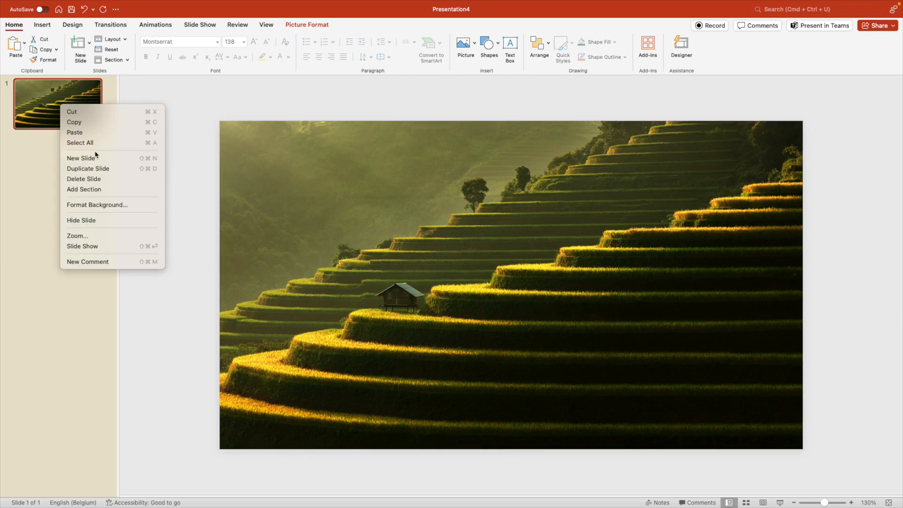
{"action": "left_click", "coordinate": [87, 168]}
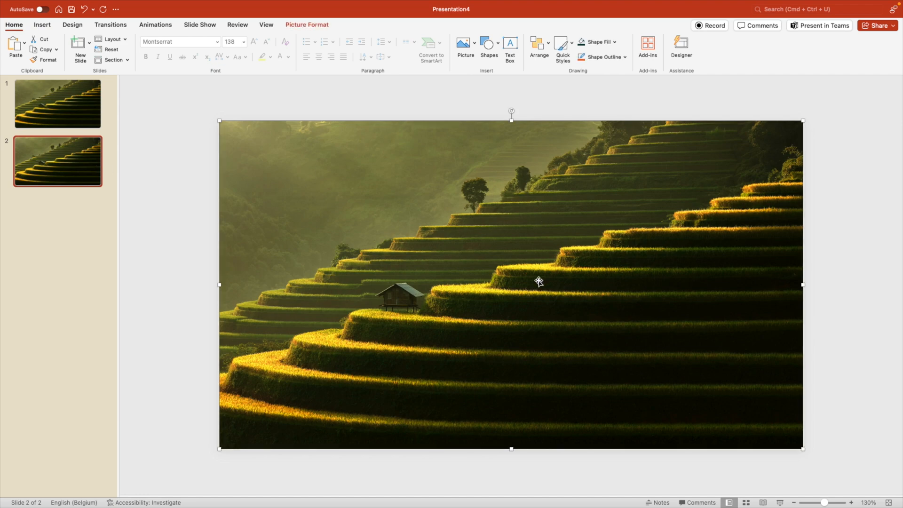
{"action": "left_click", "coordinate": [306, 24]}
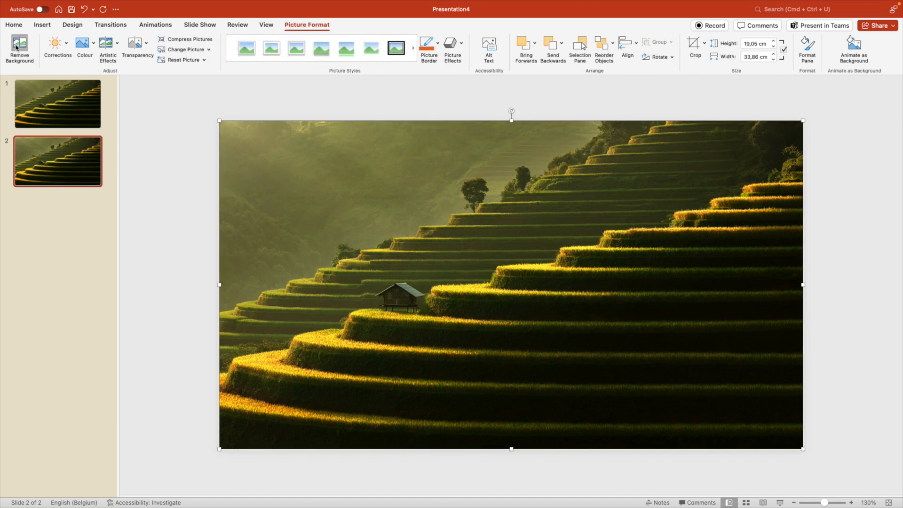
Step: Remove slide 2's photo background, marking the lower and right-hand terraces to keep
{"action": "left_click", "coordinate": [19, 49]}
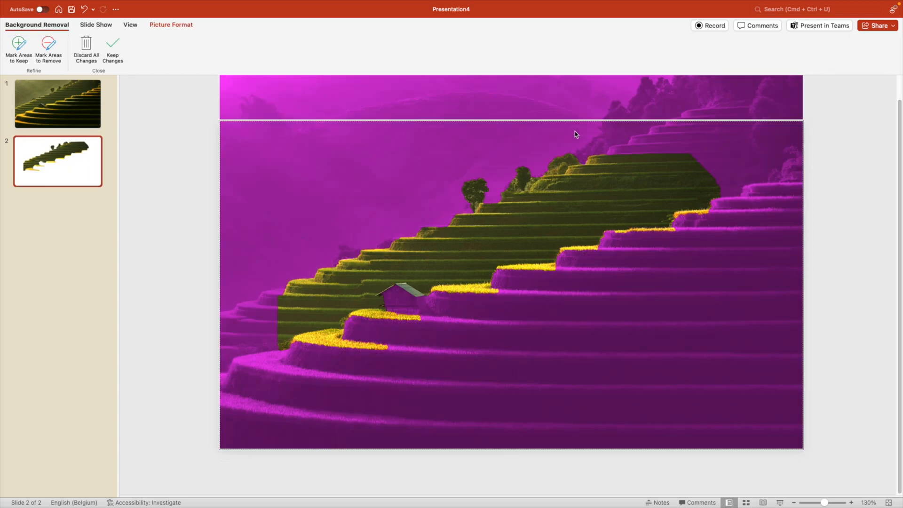
{"action": "left_click", "coordinate": [18, 42]}
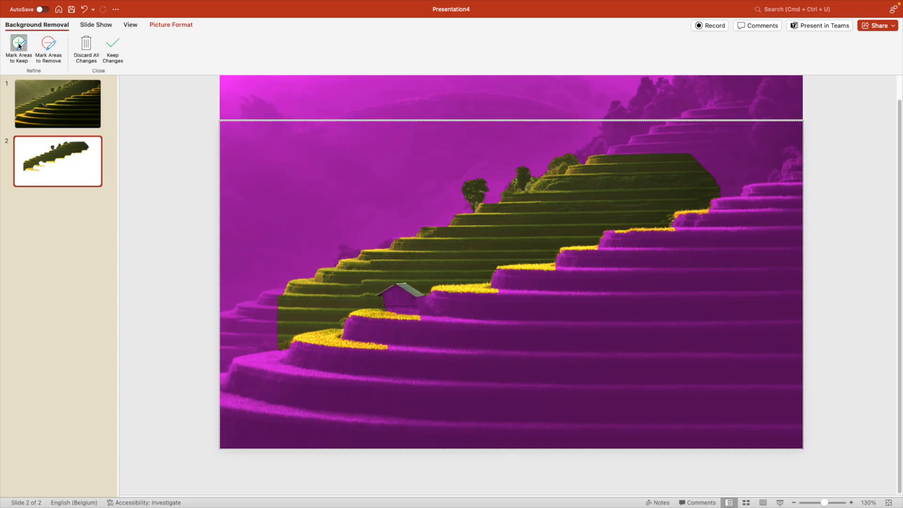
{"action": "left_click", "coordinate": [18, 47]}
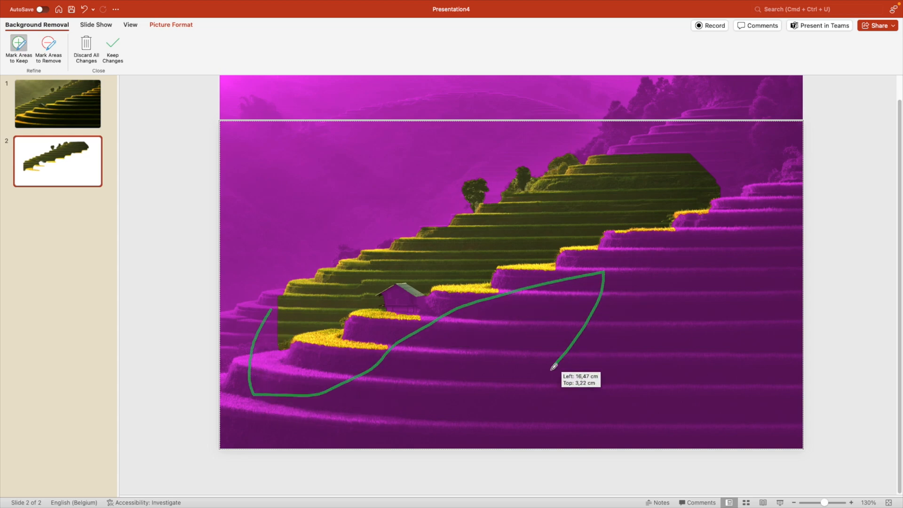
{"action": "left_click_drag", "start_coordinate": [551, 366], "coordinate": [759, 277]}
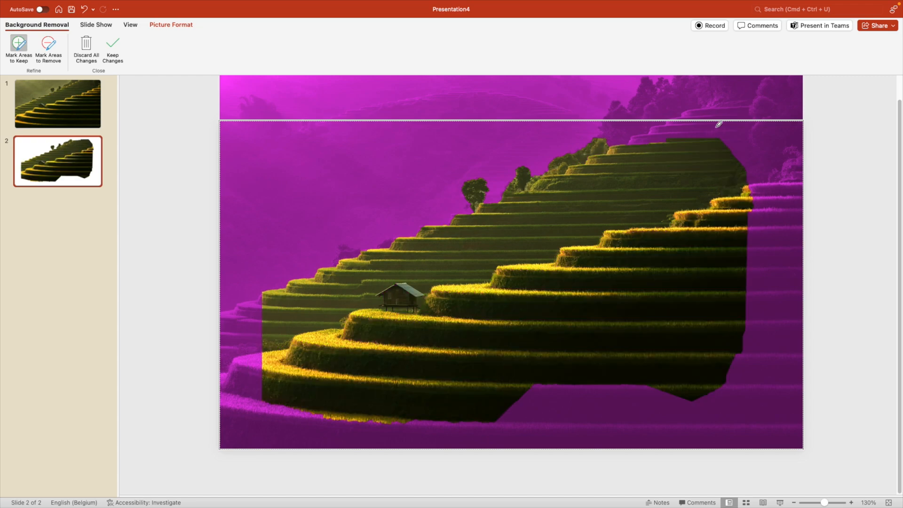
{"action": "mouse_move", "coordinate": [320, 269]}
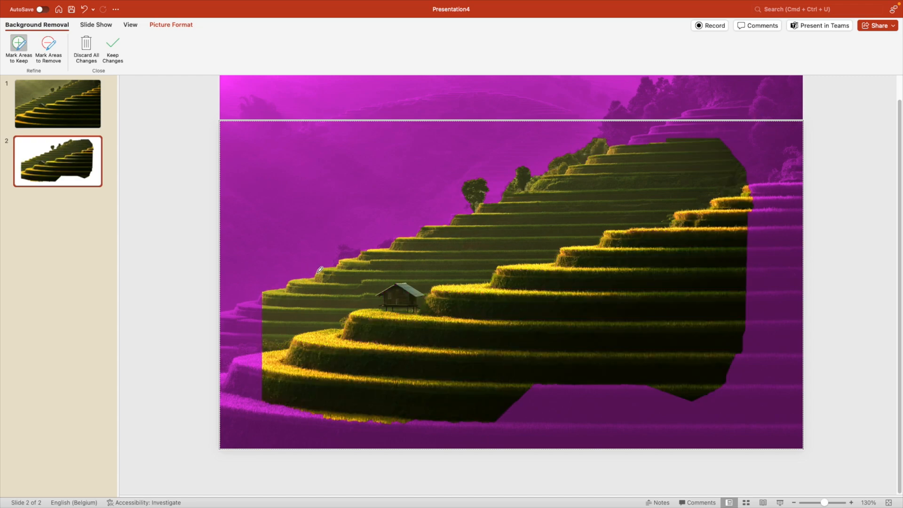
{"action": "mouse_move", "coordinate": [443, 216]}
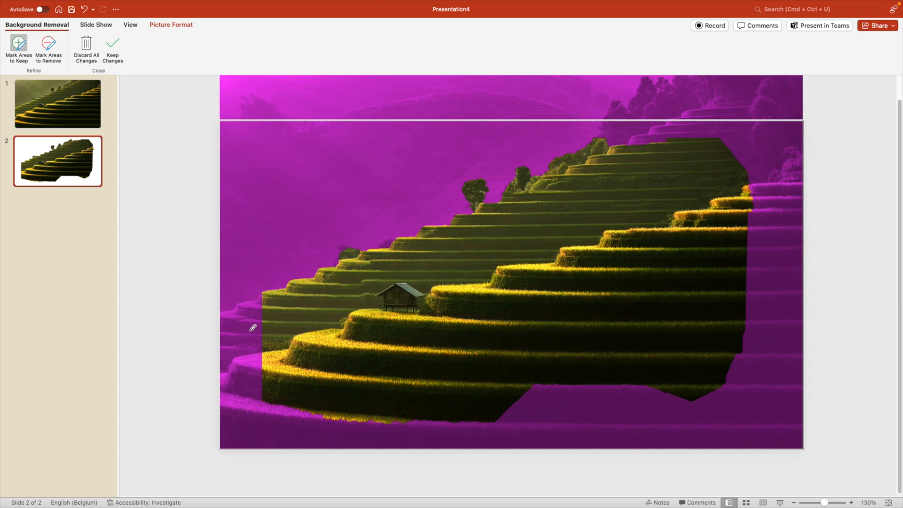
{"action": "left_click_drag", "start_coordinate": [248, 326], "coordinate": [792, 219]}
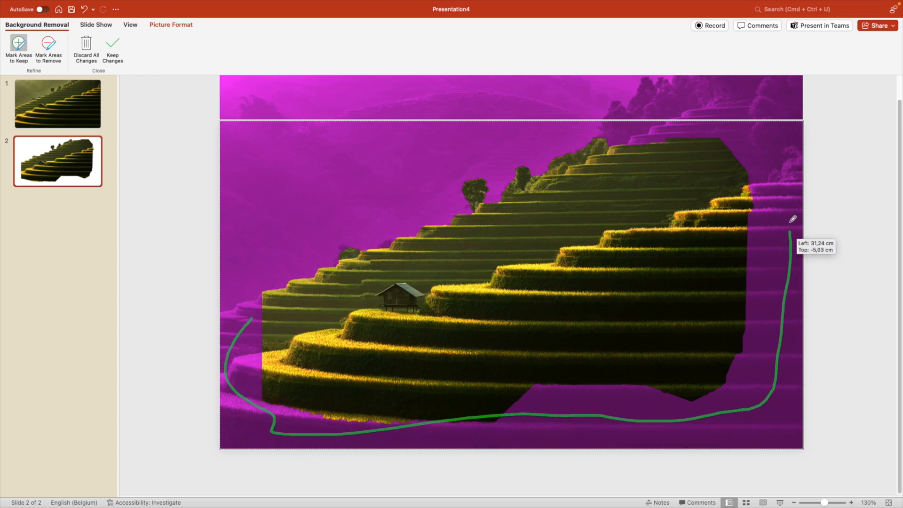
{"action": "left_click_drag", "start_coordinate": [792, 218], "coordinate": [709, 176]}
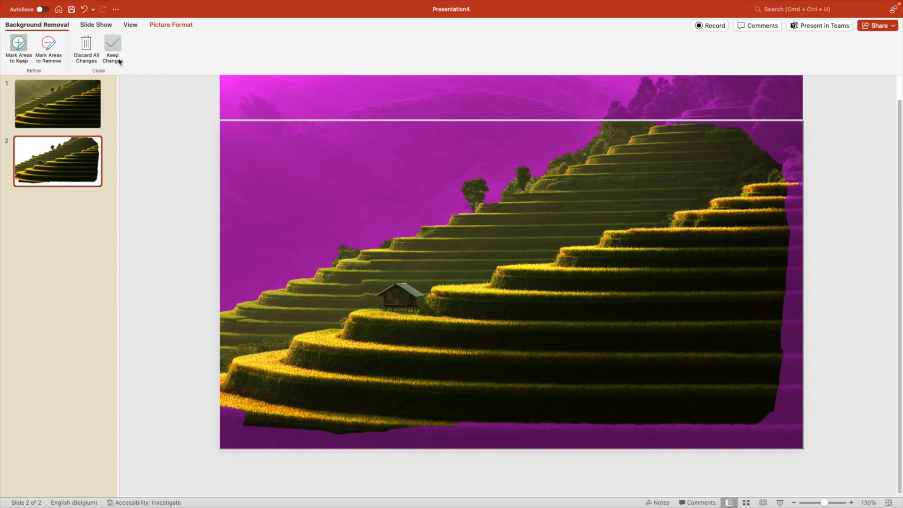
{"action": "left_click", "coordinate": [112, 49]}
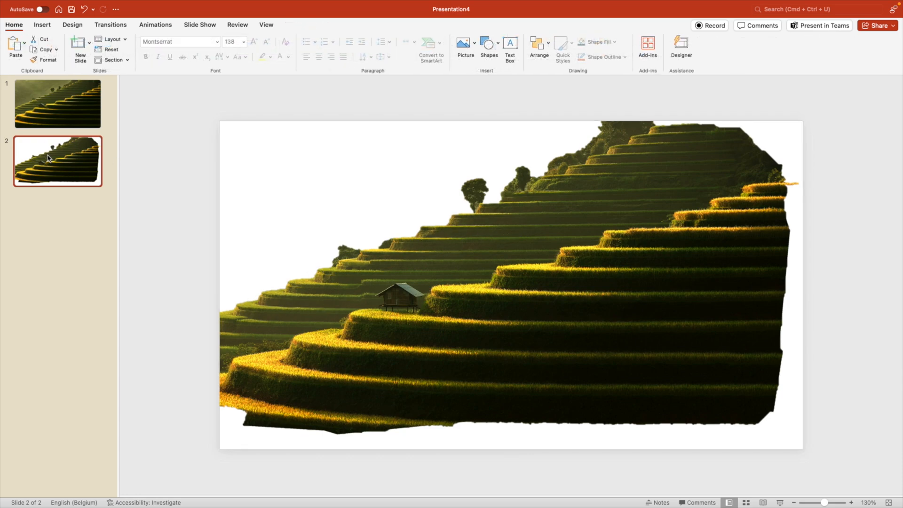
Step: Duplicate the cut-out terraces slide into a third slide and select its picture
{"action": "right_click", "coordinate": [57, 160]}
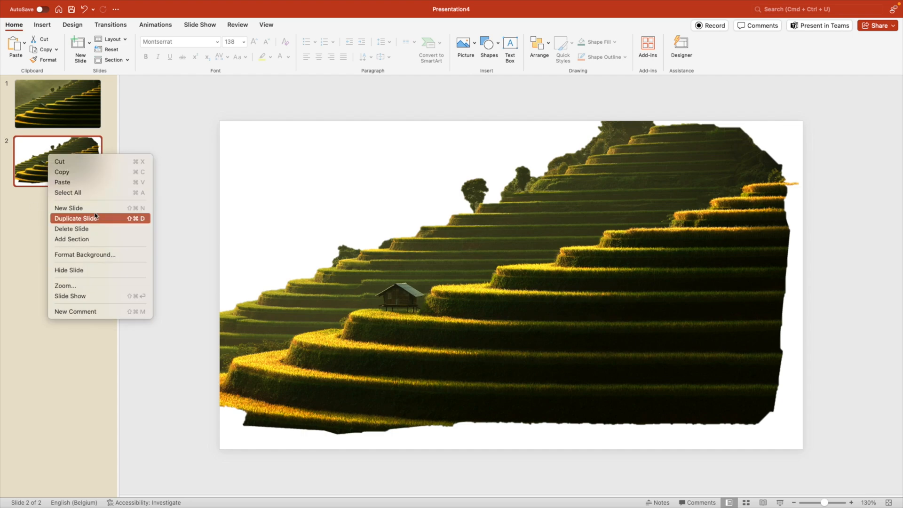
{"action": "left_click", "coordinate": [76, 218]}
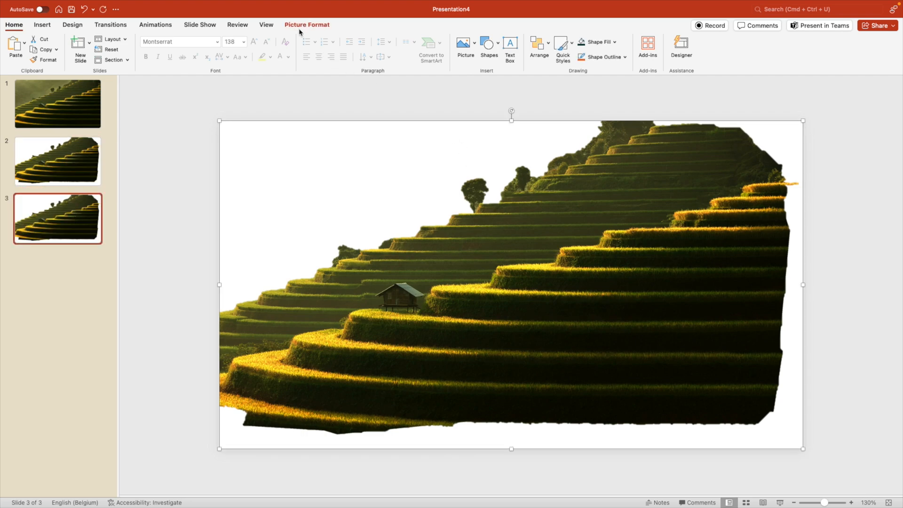
{"action": "left_click", "coordinate": [306, 24]}
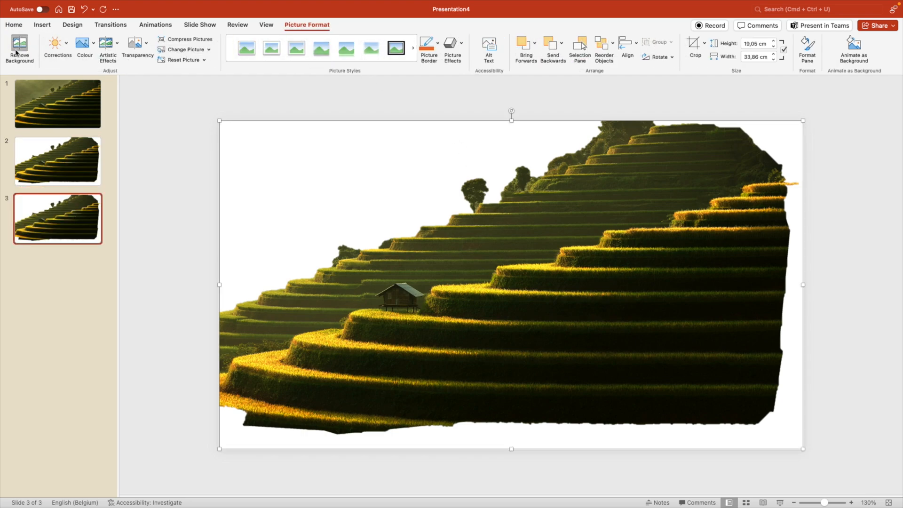
Step: On slide 3, mark the upper terraces and left hillside for removal and keep changes
{"action": "left_click", "coordinate": [19, 50]}
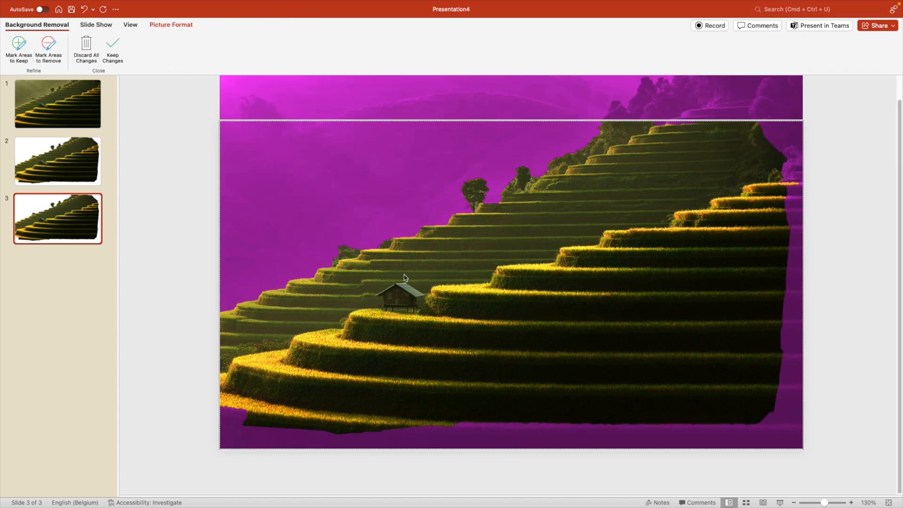
{"action": "mouse_move", "coordinate": [587, 284]}
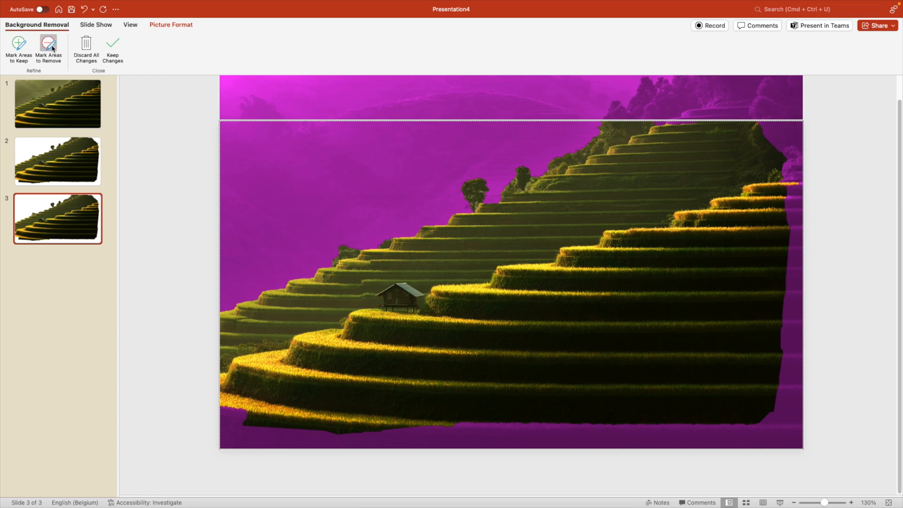
{"action": "left_click_drag", "start_coordinate": [233, 329], "coordinate": [390, 247]}
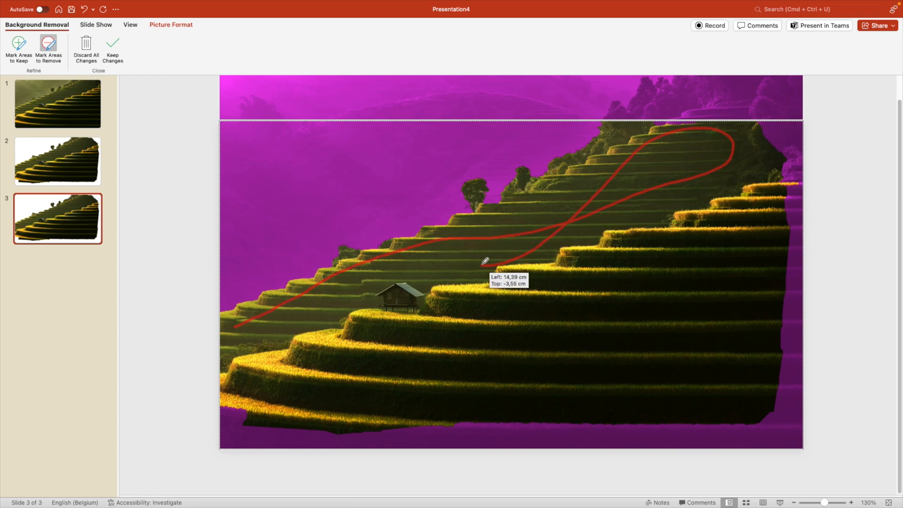
{"action": "left_click_drag", "start_coordinate": [485, 260], "coordinate": [242, 309]}
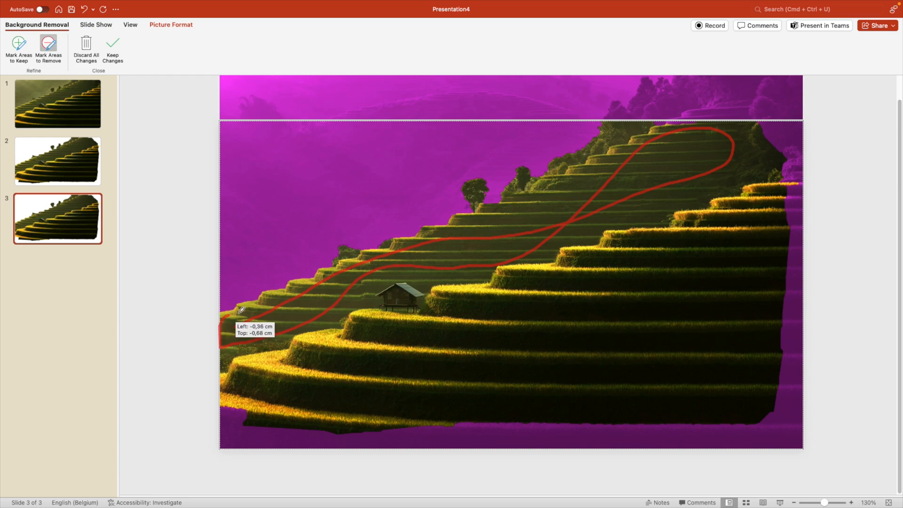
{"action": "left_click_drag", "start_coordinate": [242, 310], "coordinate": [277, 302]}
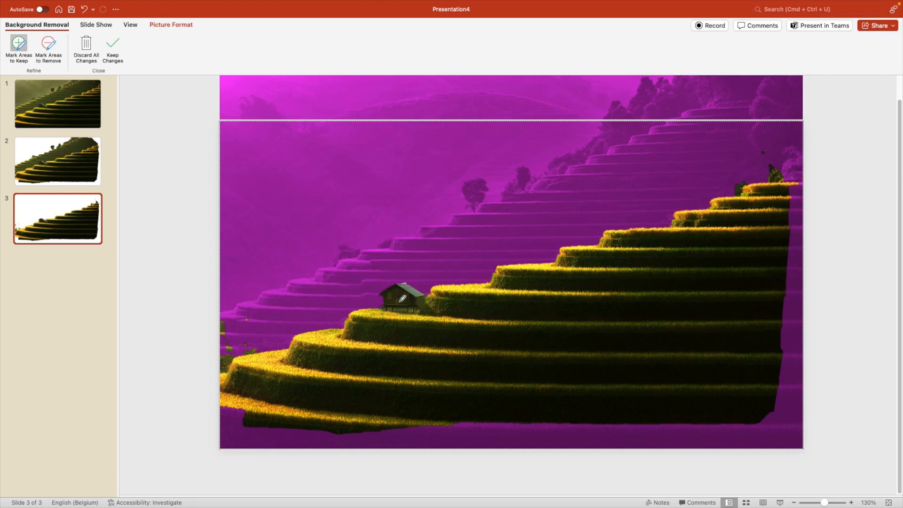
{"action": "mouse_move", "coordinate": [433, 368]}
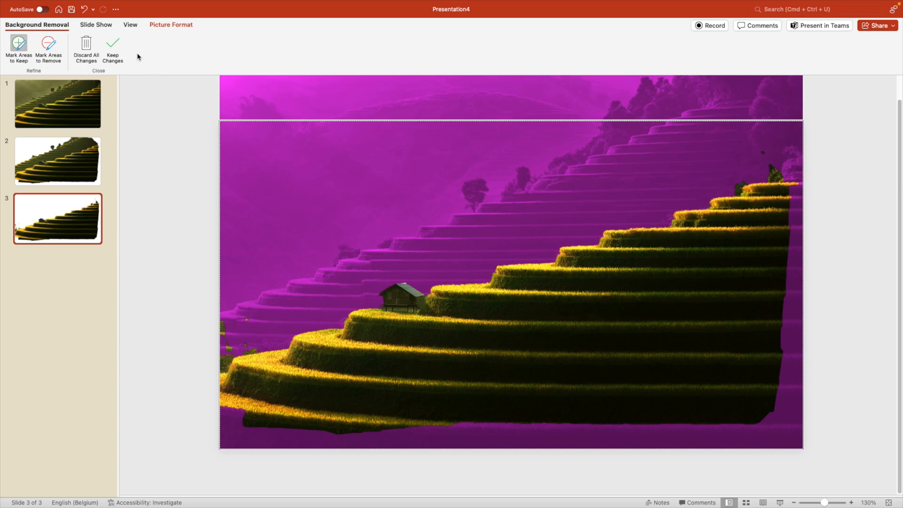
{"action": "left_click", "coordinate": [112, 49]}
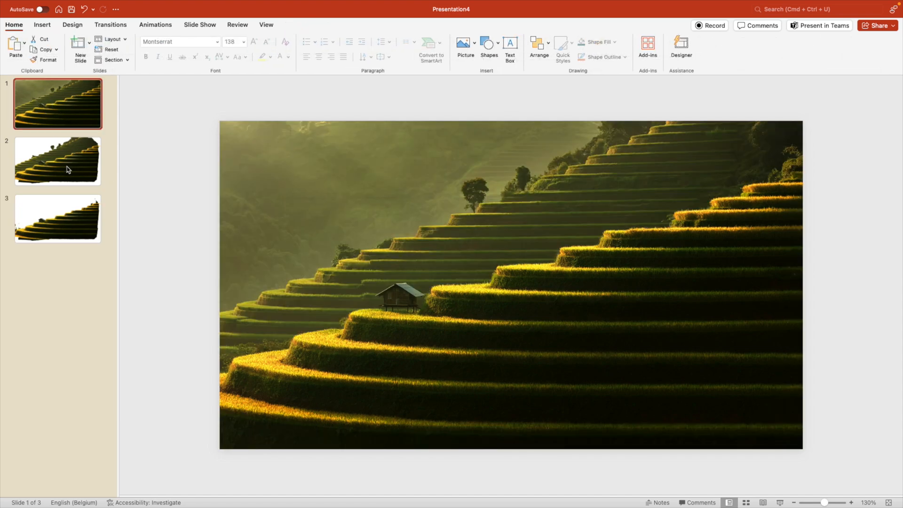
Step: Step through the full-photo, cut-out and foreground-terrace slides to compare the layers
{"action": "left_click", "coordinate": [57, 160]}
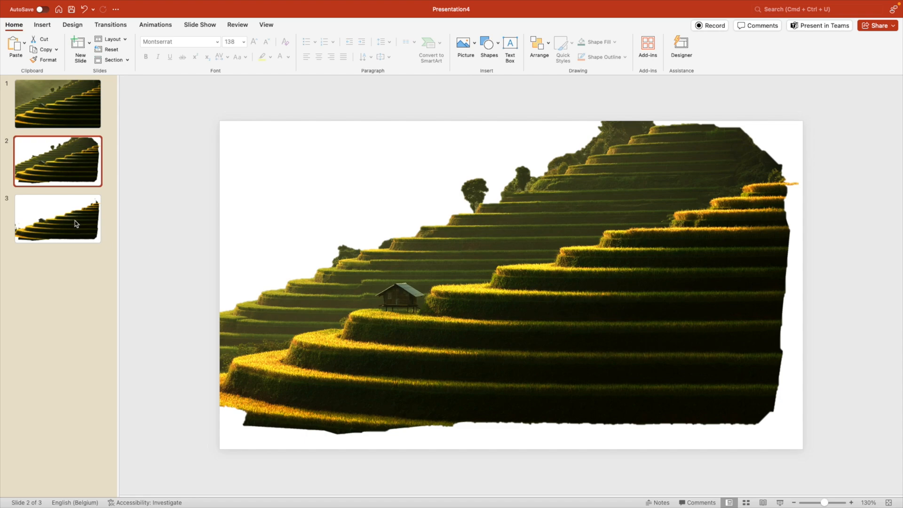
{"action": "left_click", "coordinate": [57, 218]}
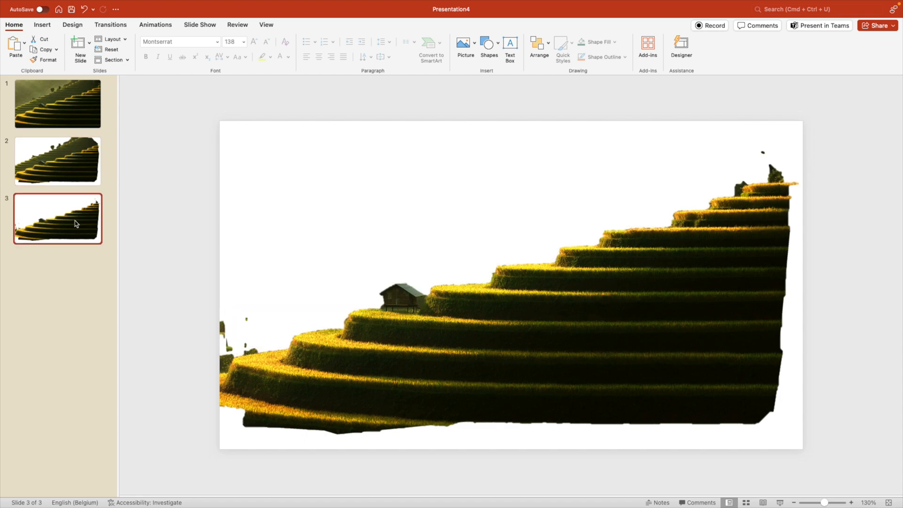
{"action": "left_click", "coordinate": [57, 103]}
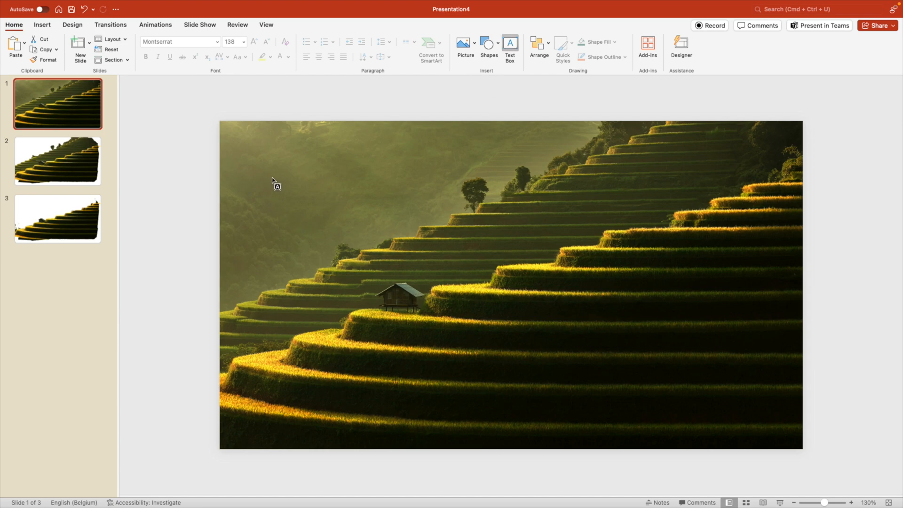
Step: Add a large white Montserrat ExtraBold 'EXPLORE' text box, about 88 pt, and copy it below
{"action": "left_click_drag", "start_coordinate": [275, 169], "coordinate": [597, 238]}
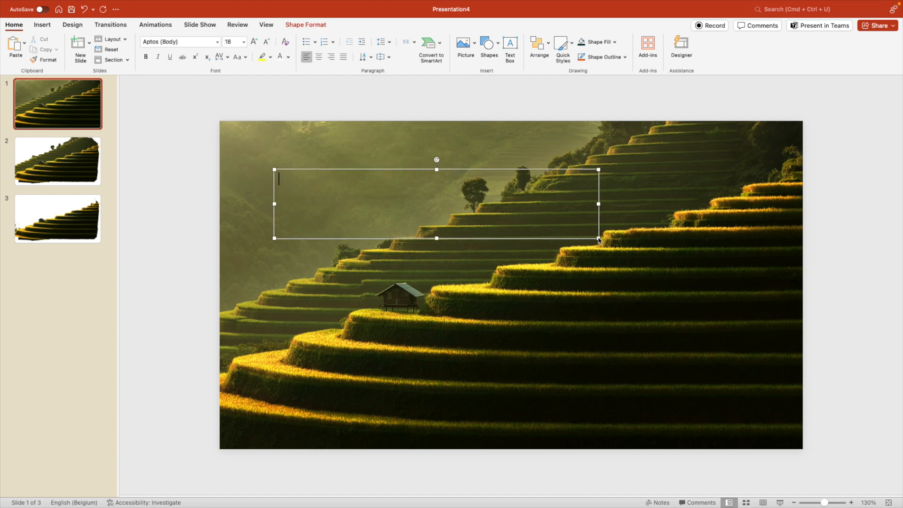
{"action": "type", "text": "EXPLORE"}
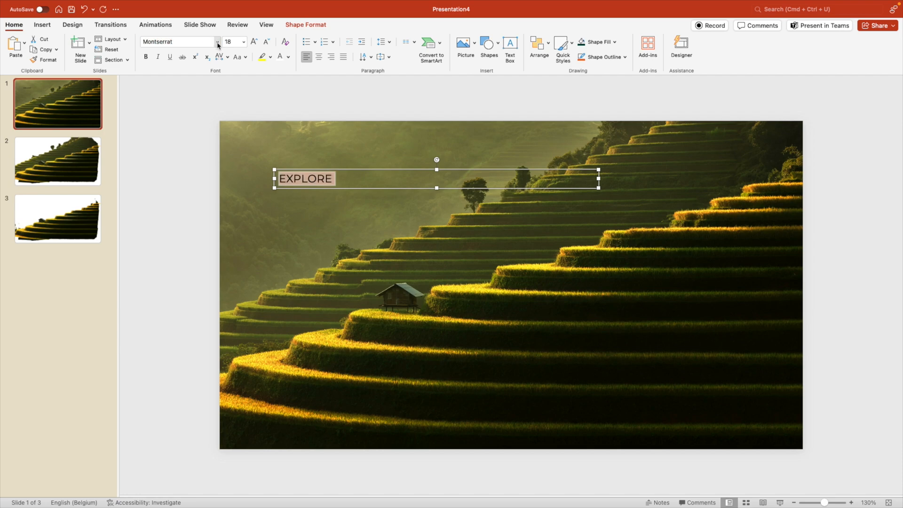
{"action": "left_click", "coordinate": [218, 42]}
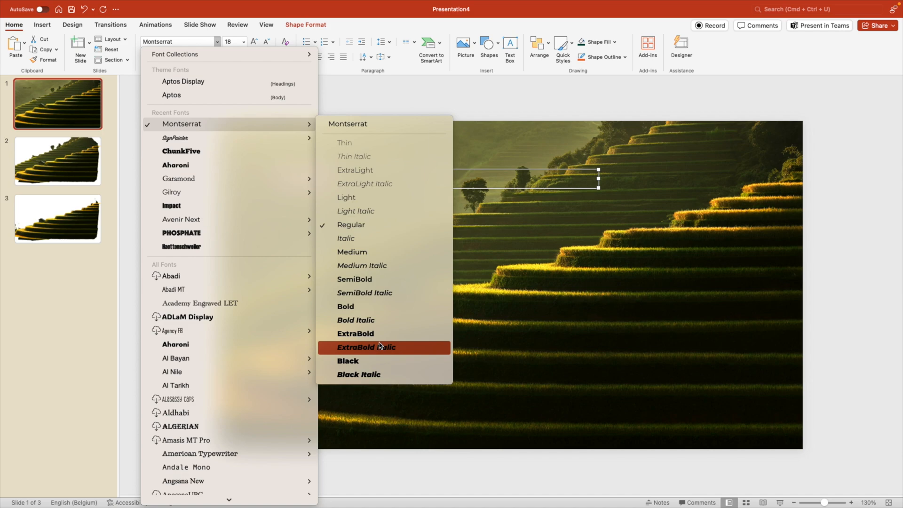
{"action": "left_click", "coordinate": [367, 347]}
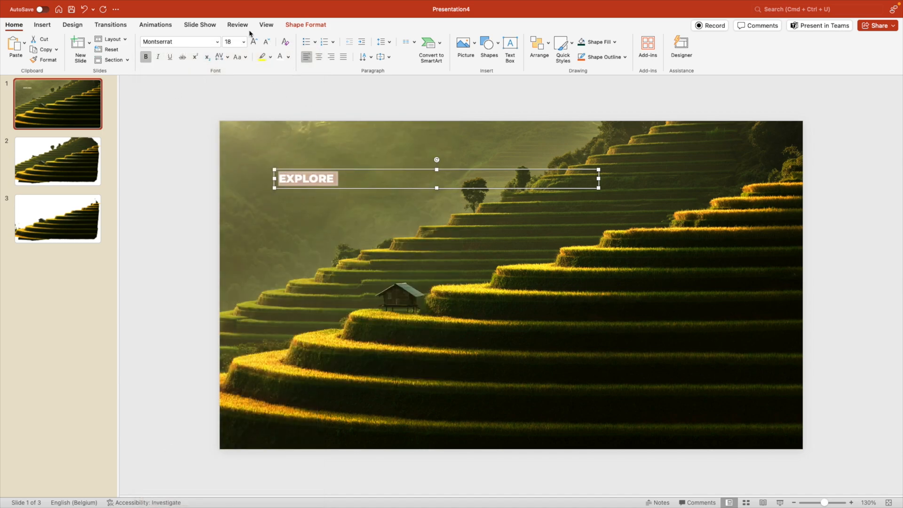
{"action": "left_click", "coordinate": [229, 41]}
{"action": "type", "text": "100"}
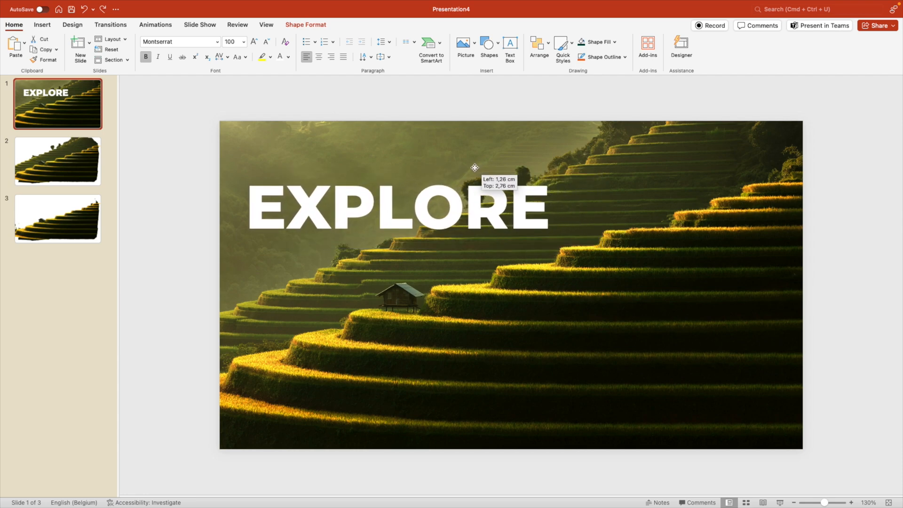
{"action": "left_click", "coordinate": [265, 41]}
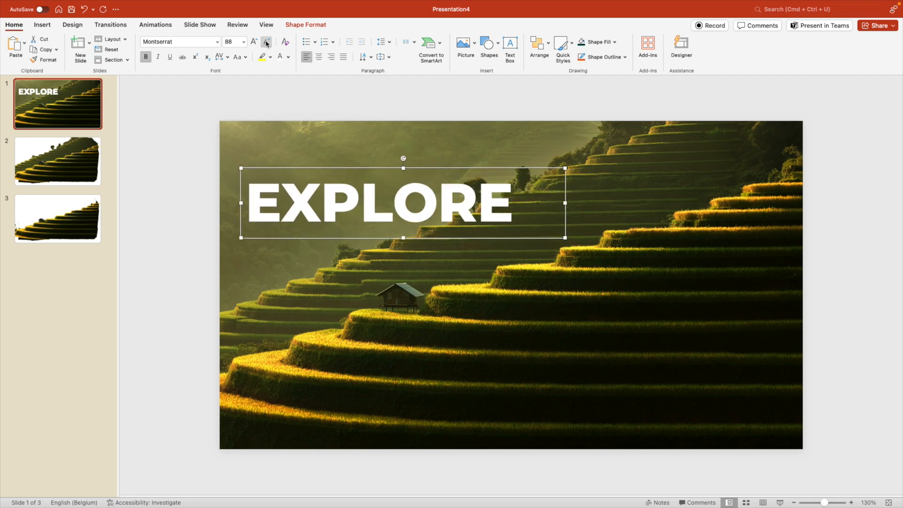
{"action": "left_click_drag", "start_coordinate": [403, 202], "coordinate": [405, 202]}
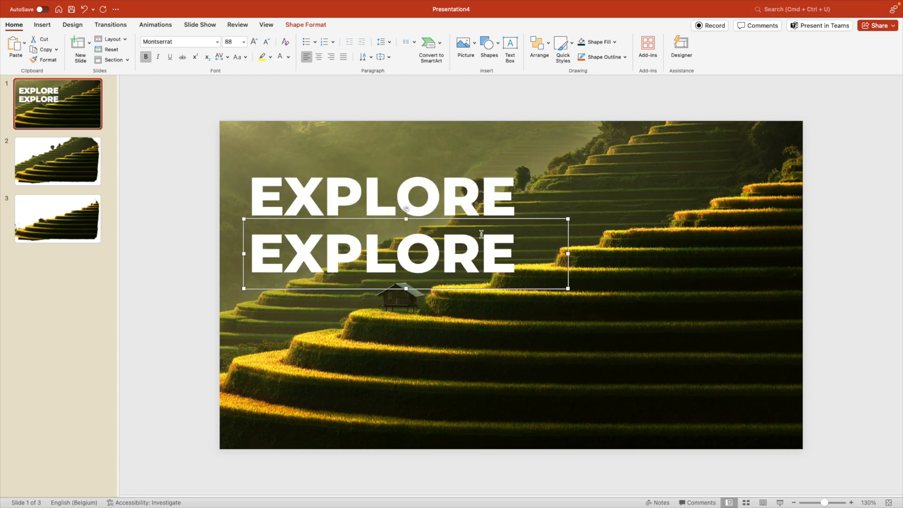
Step: Retype the copied title as 'NATURE' and enlarge it to about 115 pt
{"action": "type", "text": "NAUT"}
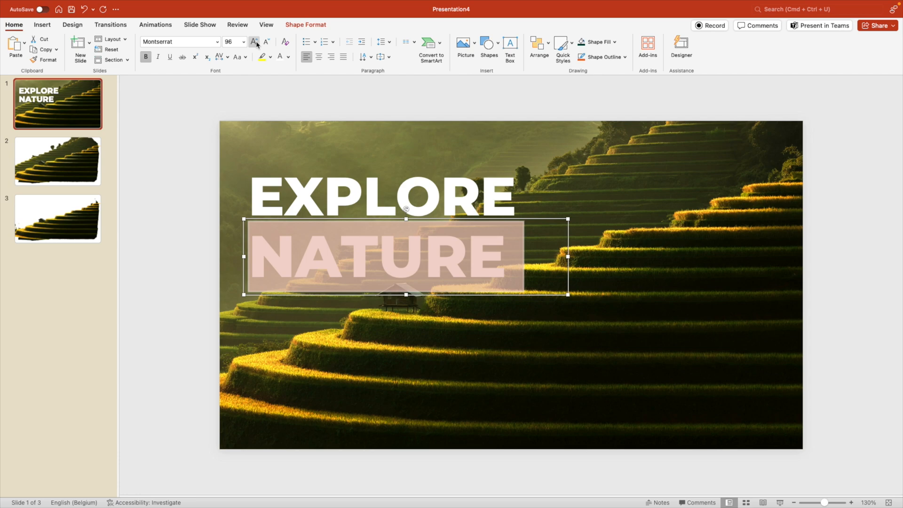
{"action": "left_click", "coordinate": [253, 41]}
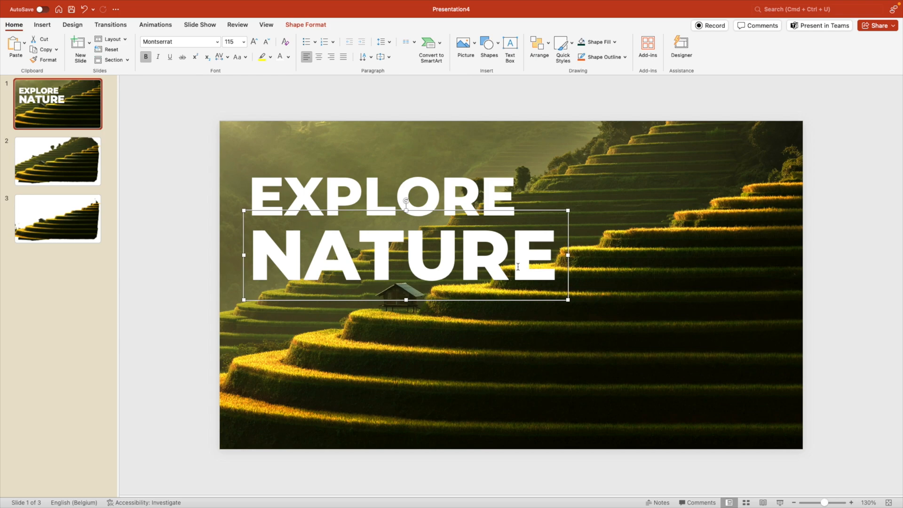
{"action": "mouse_move", "coordinate": [812, 299]}
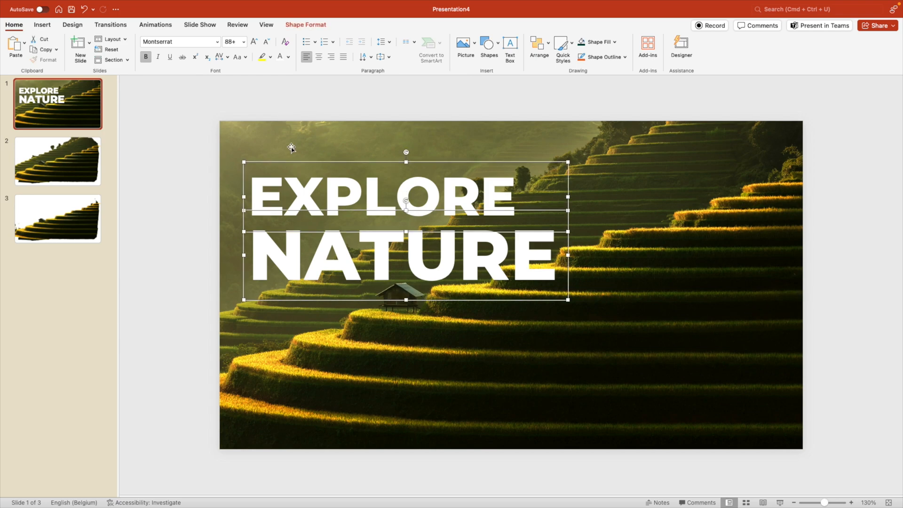
{"action": "mouse_move", "coordinate": [318, 164]}
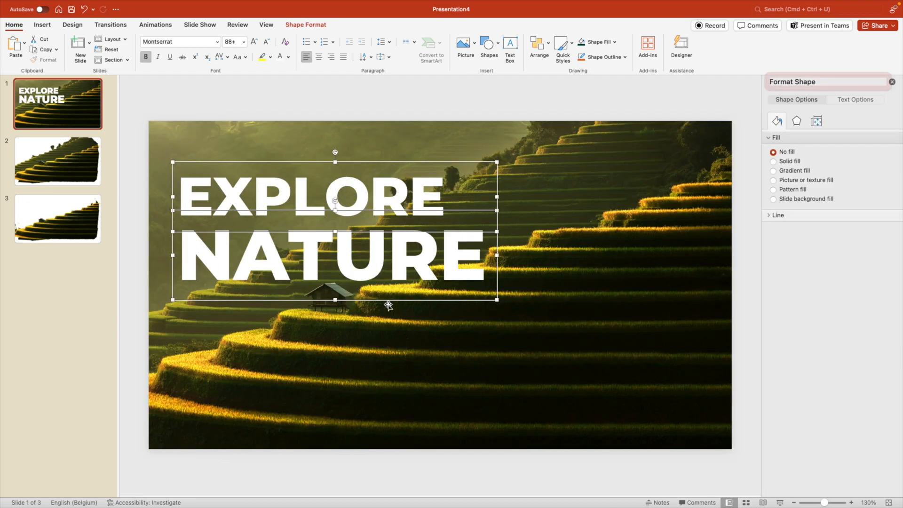
Step: Apply an Outer shadow preset to EXPLORE and NATURE and raise Blur to 30 pt
{"action": "left_click", "coordinate": [854, 99]}
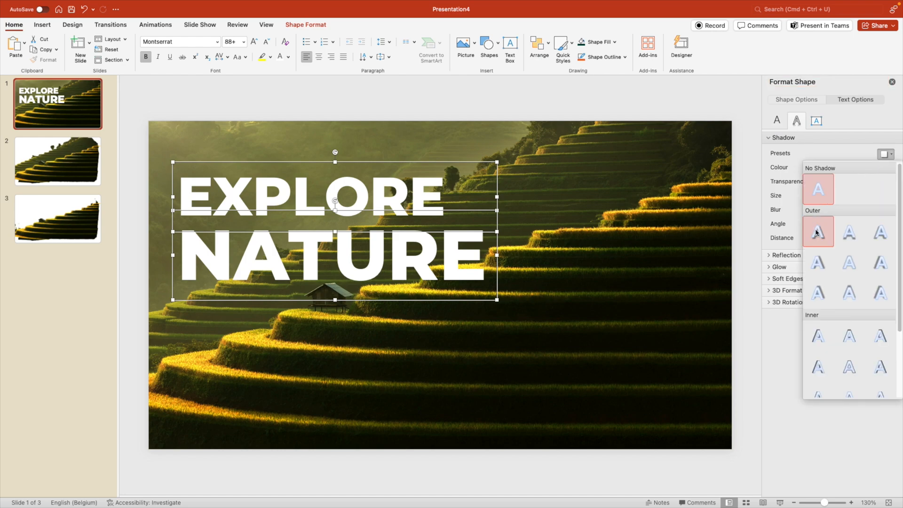
{"action": "left_click", "coordinate": [817, 231]}
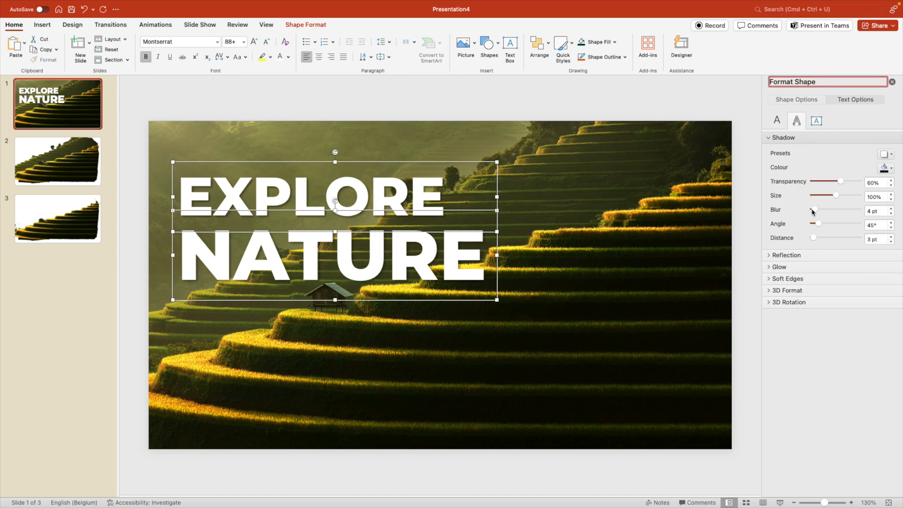
{"action": "left_click_drag", "start_coordinate": [812, 209], "coordinate": [827, 208]}
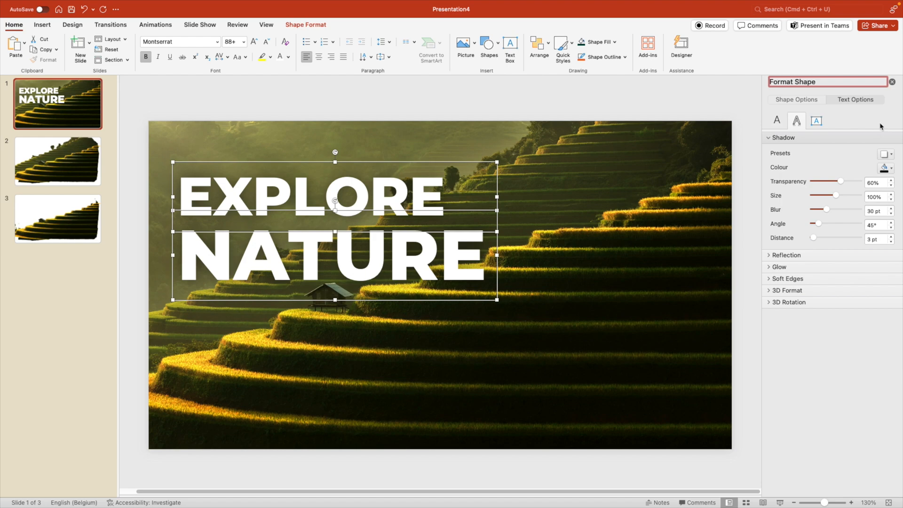
{"action": "left_click", "coordinate": [891, 82]}
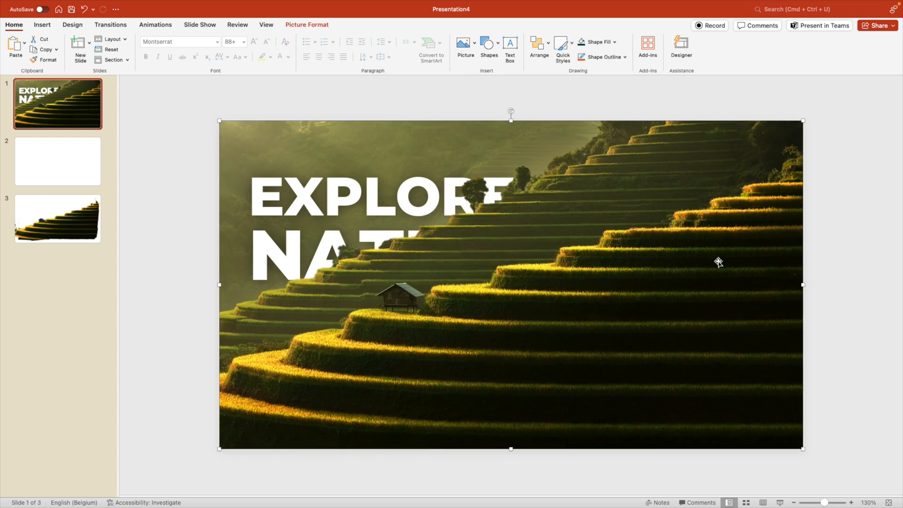
{"action": "mouse_move", "coordinate": [151, 216]}
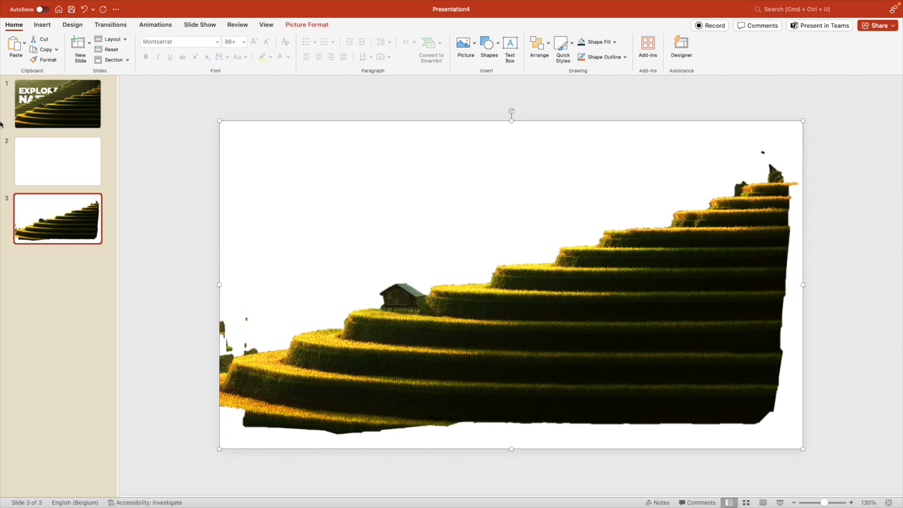
Step: View slide 3 to check its foreground terraces
{"action": "left_click", "coordinate": [57, 104]}
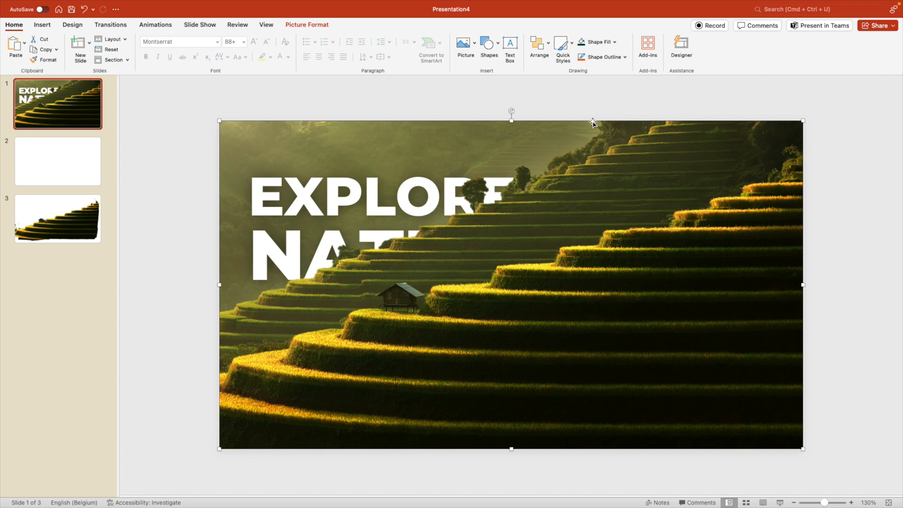
Step: In the Selection Pane, move the NATURE text box above the middle terraces picture
{"action": "left_click", "coordinate": [535, 43]}
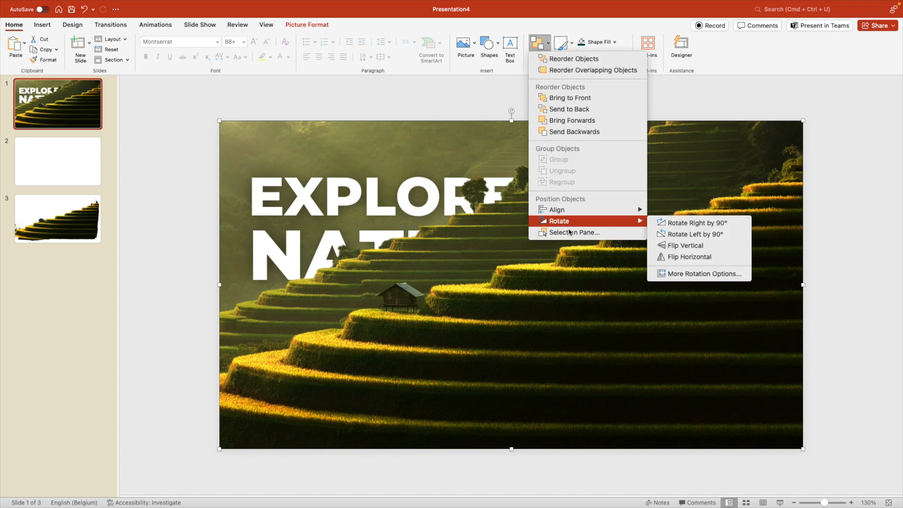
{"action": "left_click", "coordinate": [572, 231]}
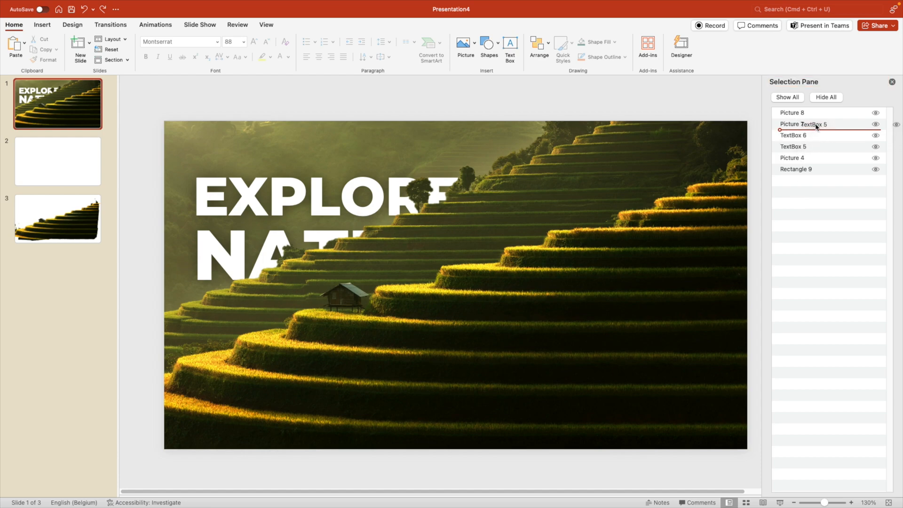
{"action": "left_click", "coordinate": [794, 123]}
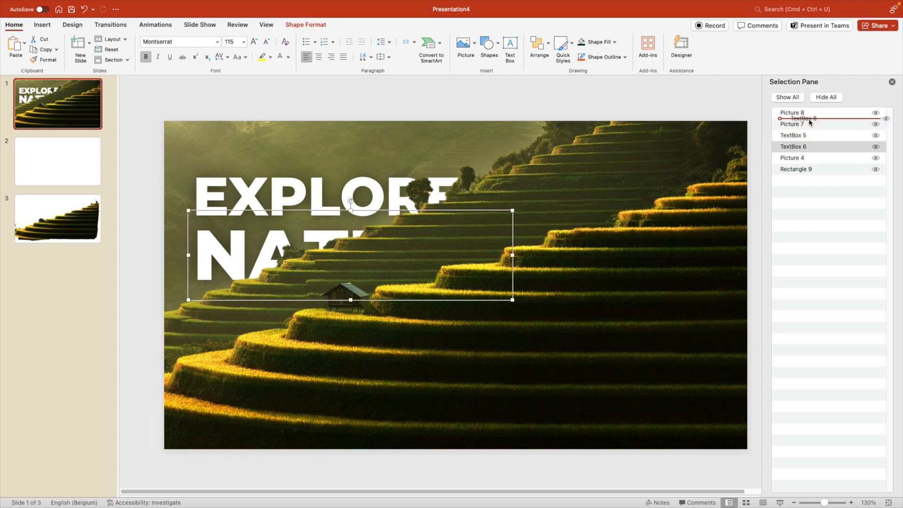
{"action": "left_click", "coordinate": [792, 112]}
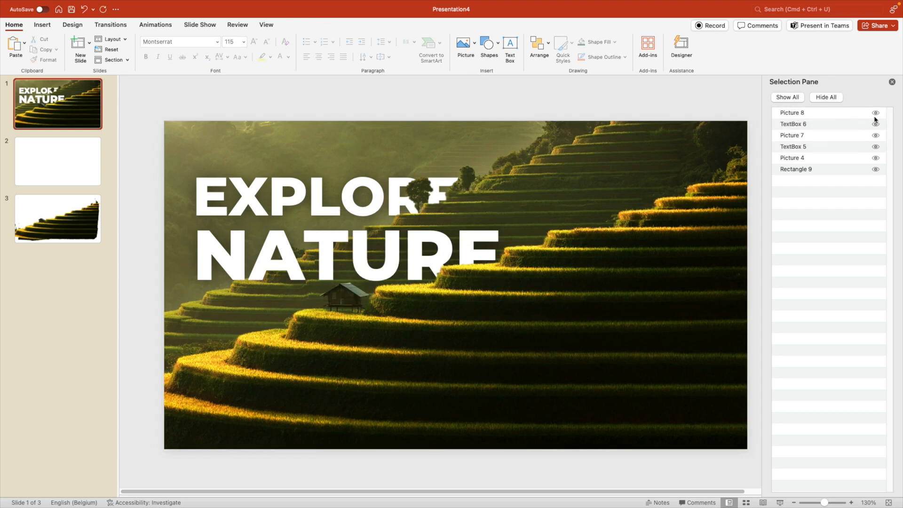
{"action": "left_click", "coordinate": [876, 135]}
{"action": "type", "text": "Background"}
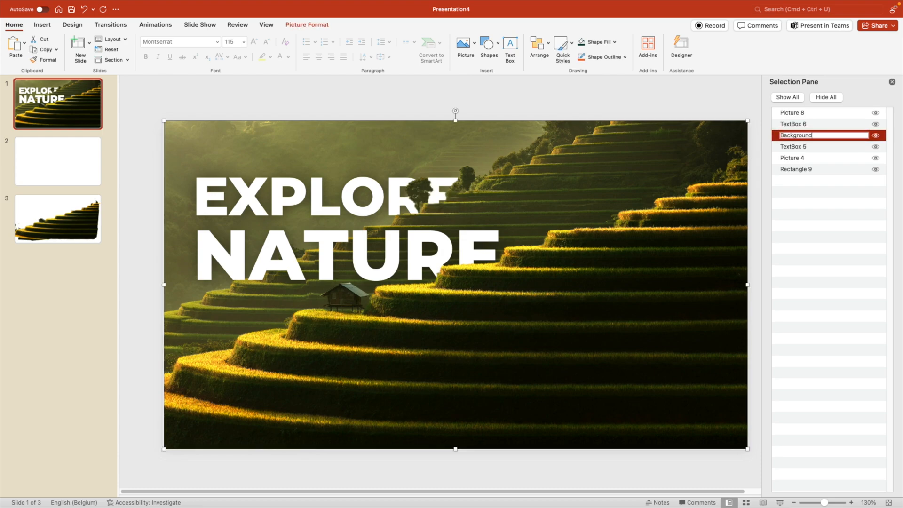
Step: Rename the terrace, photo and text layers to Background mountain, Foreground mountain and Nature
{"action": "type", "text": "mountain"}
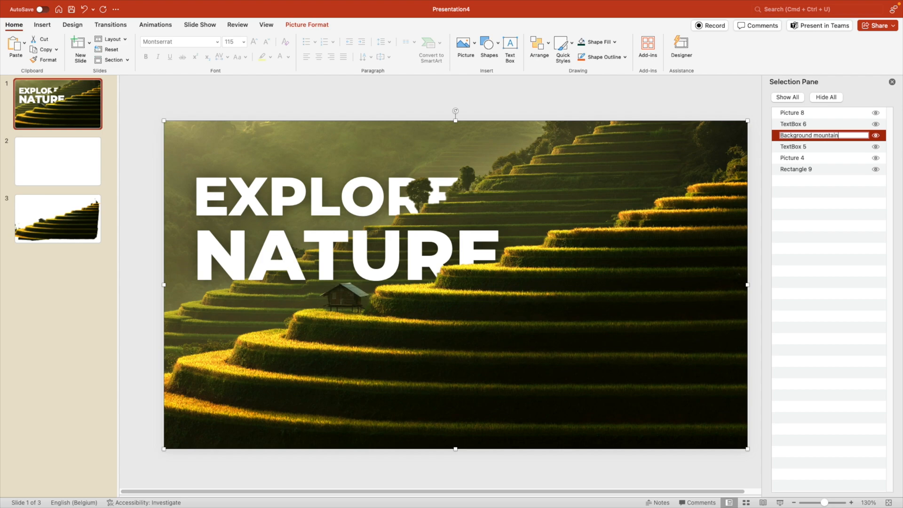
{"action": "left_click", "coordinate": [797, 113]}
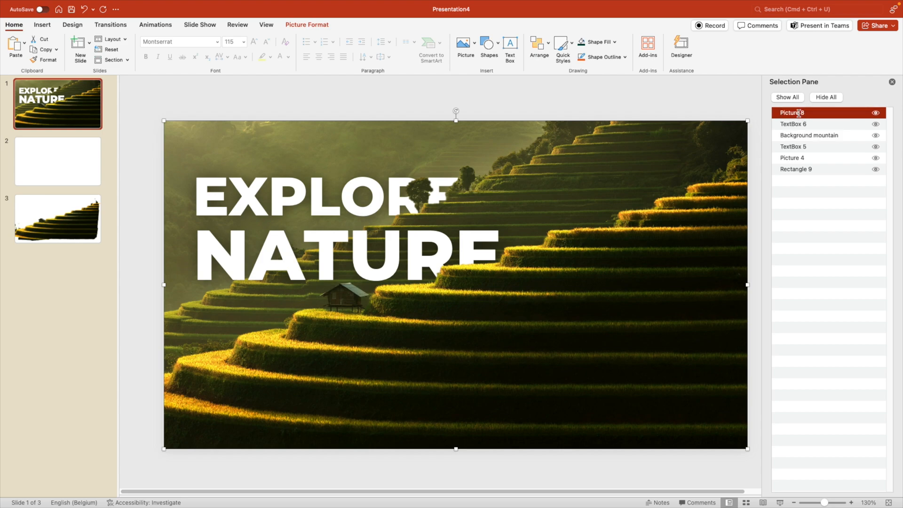
{"action": "type", "text": "Forege"}
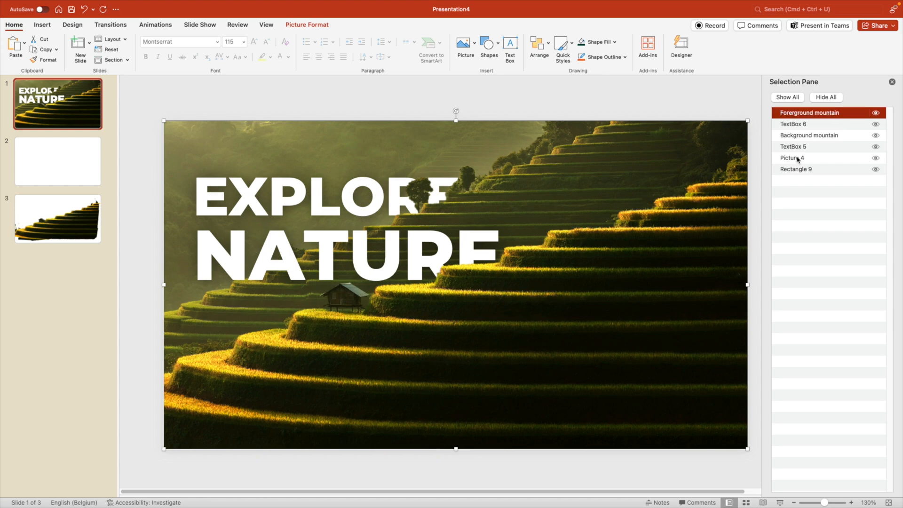
{"action": "double_click", "coordinate": [792, 158]}
{"action": "type", "text": "Background image"}
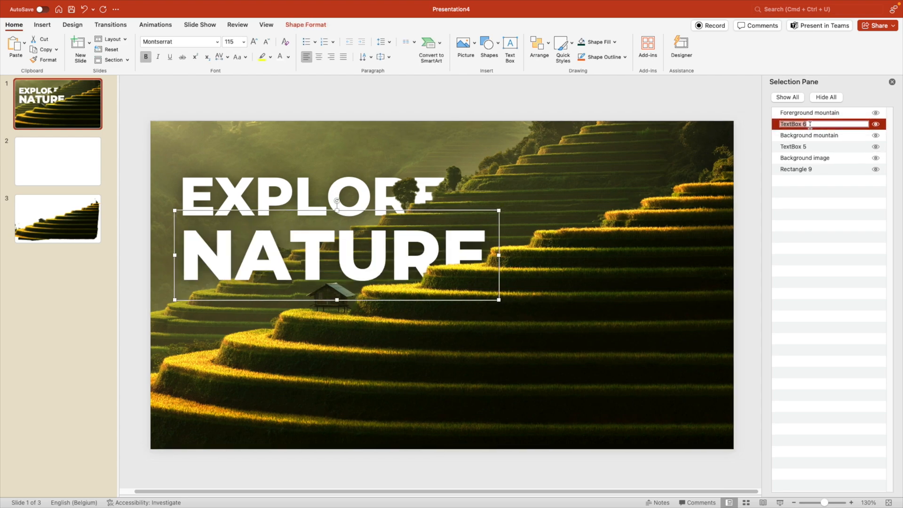
{"action": "type", "text": "Nauture"}
{"action": "left_click", "coordinate": [824, 147]}
{"action": "type", "text": "Explore"}
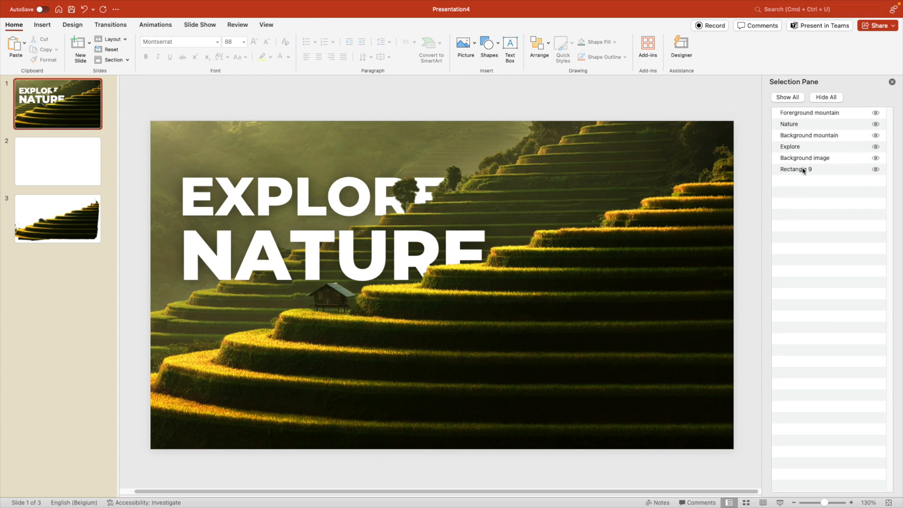
Step: Select the Background image, Explore, Nature and Foreground mountain layers in turn
{"action": "left_click", "coordinate": [804, 158]}
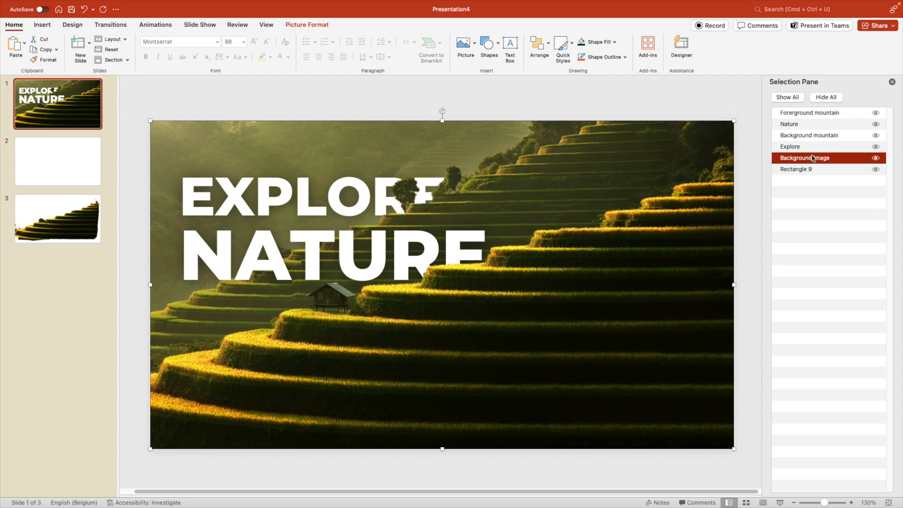
{"action": "left_click", "coordinate": [790, 147]}
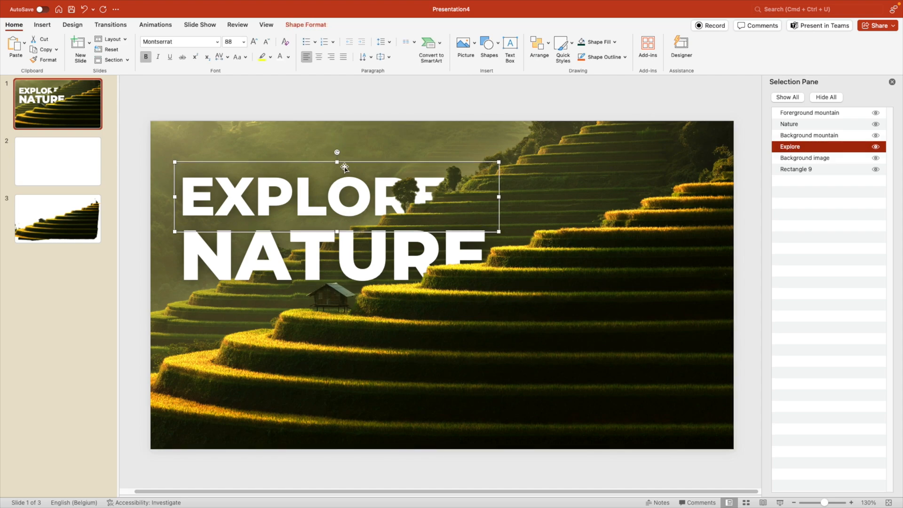
{"action": "left_click", "coordinate": [808, 136]}
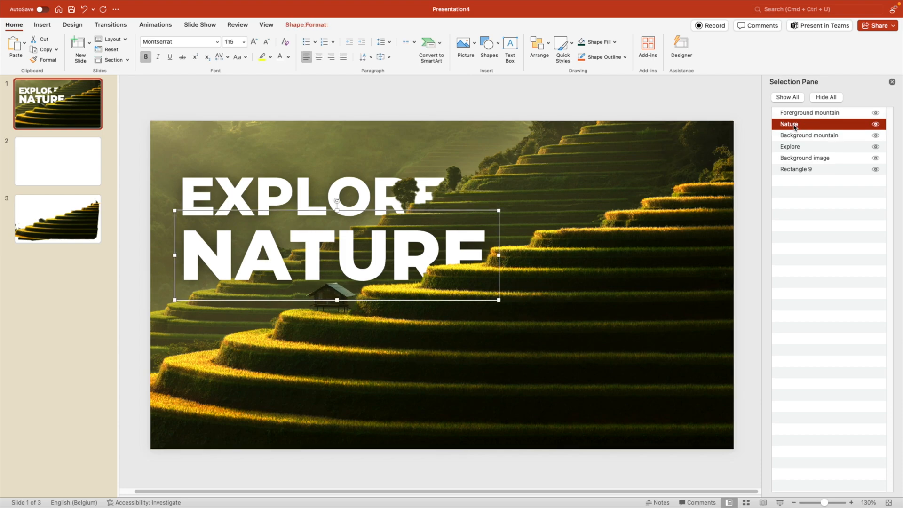
{"action": "left_click", "coordinate": [808, 113]}
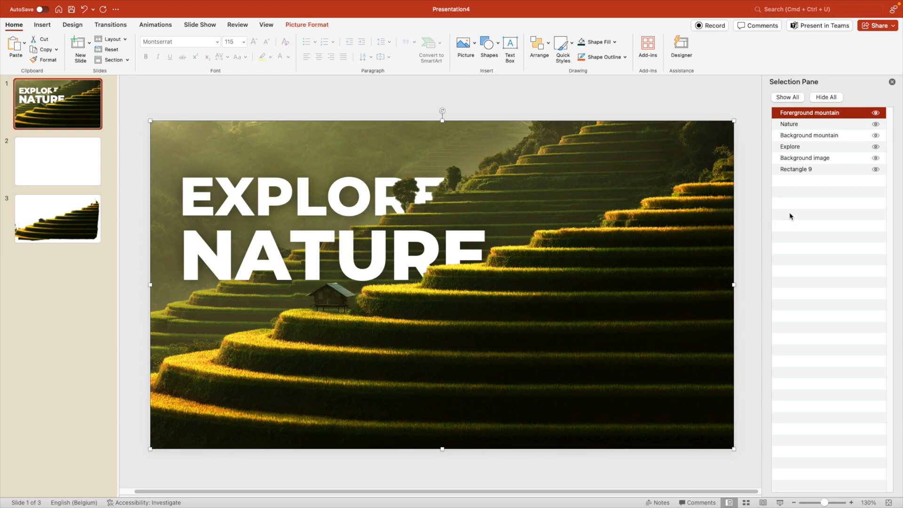
{"action": "mouse_move", "coordinate": [738, 161]}
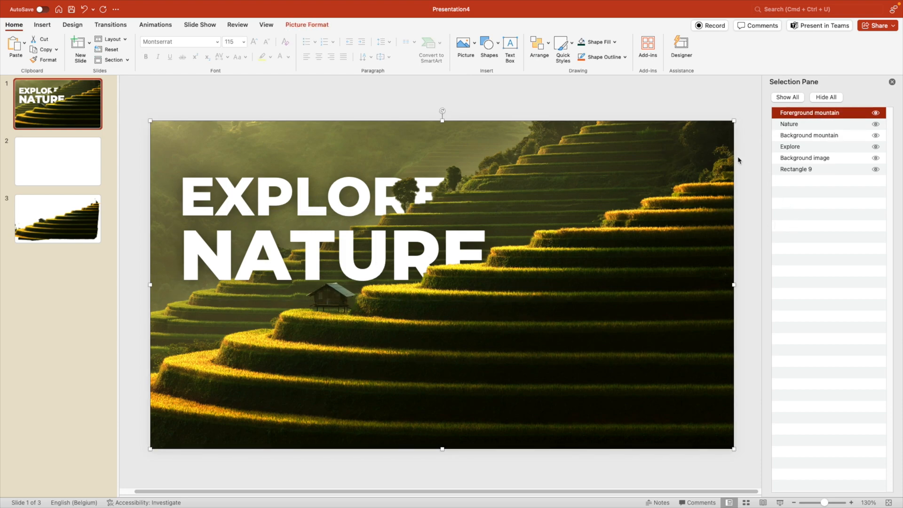
Step: Close the Selection Pane from the Arrange menu
{"action": "left_click", "coordinate": [538, 45]}
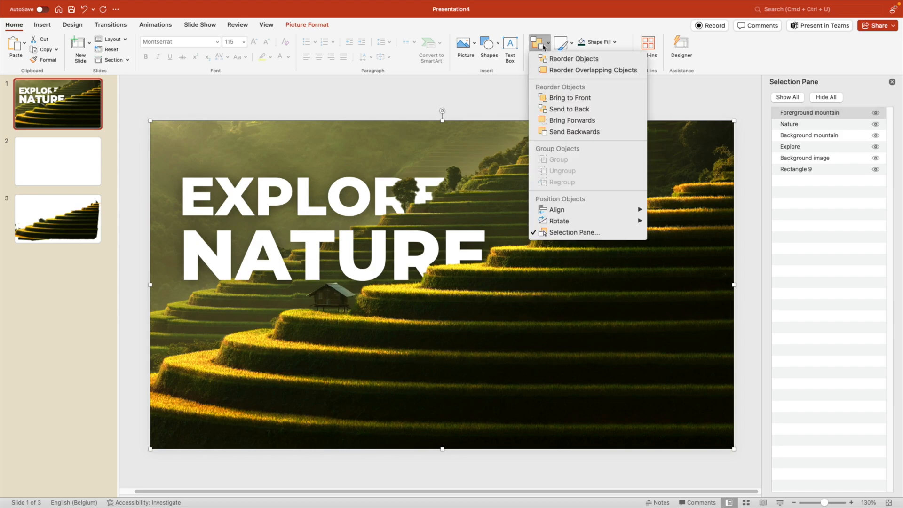
{"action": "mouse_move", "coordinate": [572, 59]}
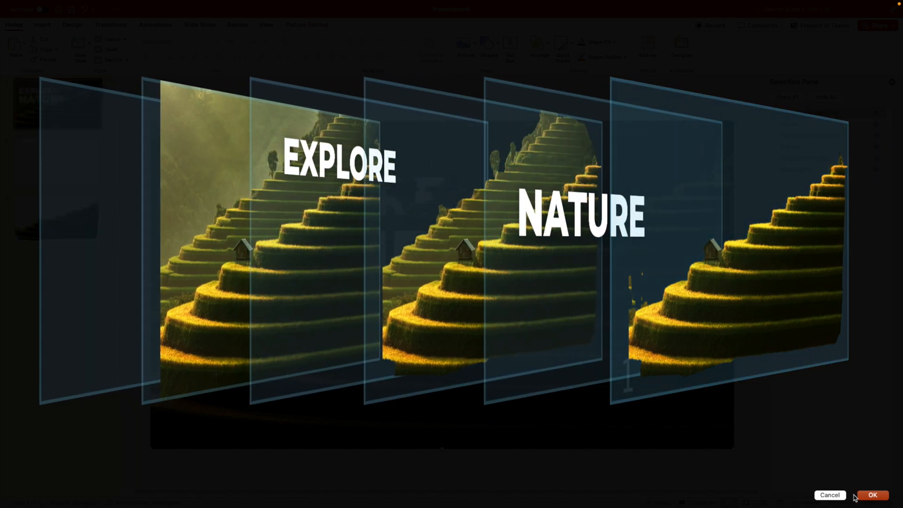
{"action": "left_click", "coordinate": [872, 495]}
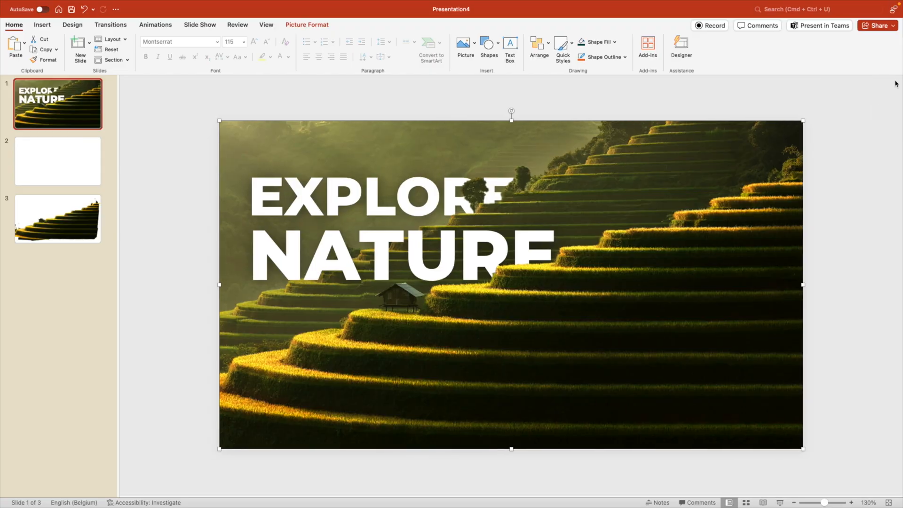
{"action": "mouse_move", "coordinate": [79, 108]}
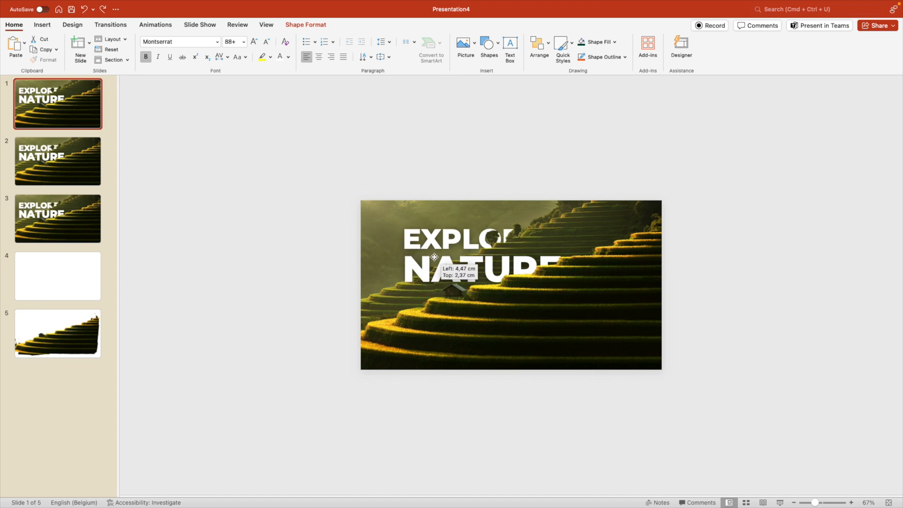
Step: Drag the EXPLORE NATURE title off the right edge of slide 1
{"action": "left_click_drag", "start_coordinate": [454, 257], "coordinate": [754, 256]}
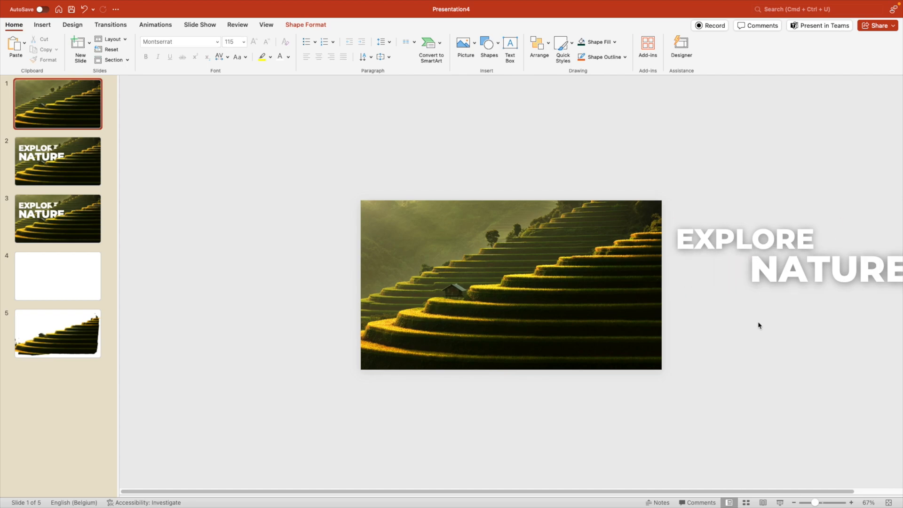
{"action": "left_click", "coordinate": [58, 161]}
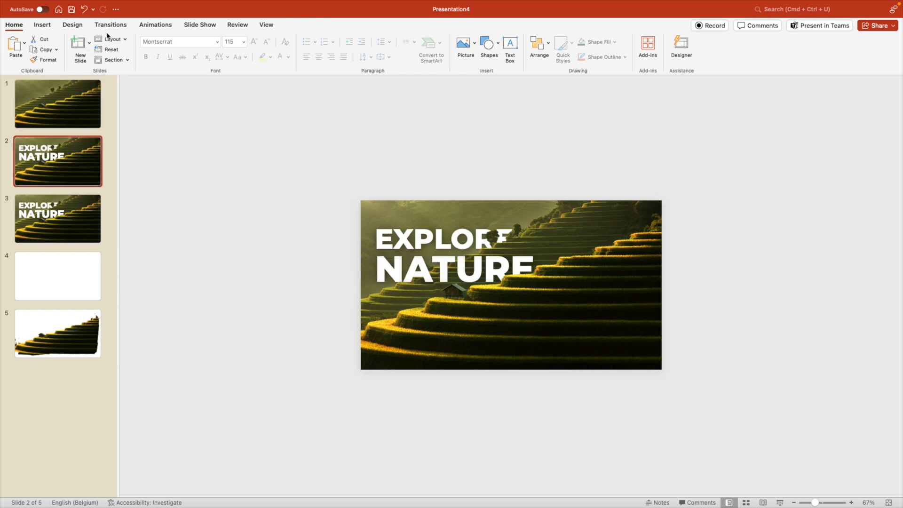
Step: Apply a 1.5-second Morph transition to slide 2
{"action": "left_click", "coordinate": [110, 24]}
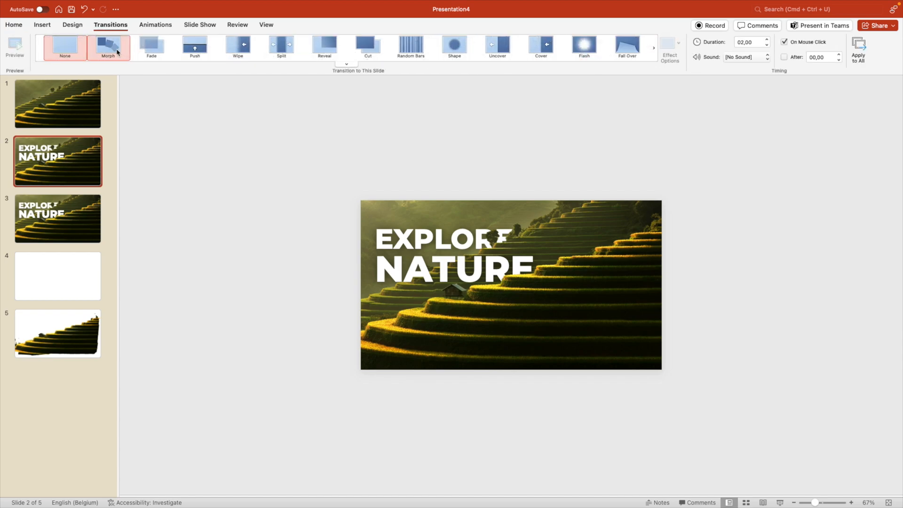
{"action": "left_click", "coordinate": [107, 47]}
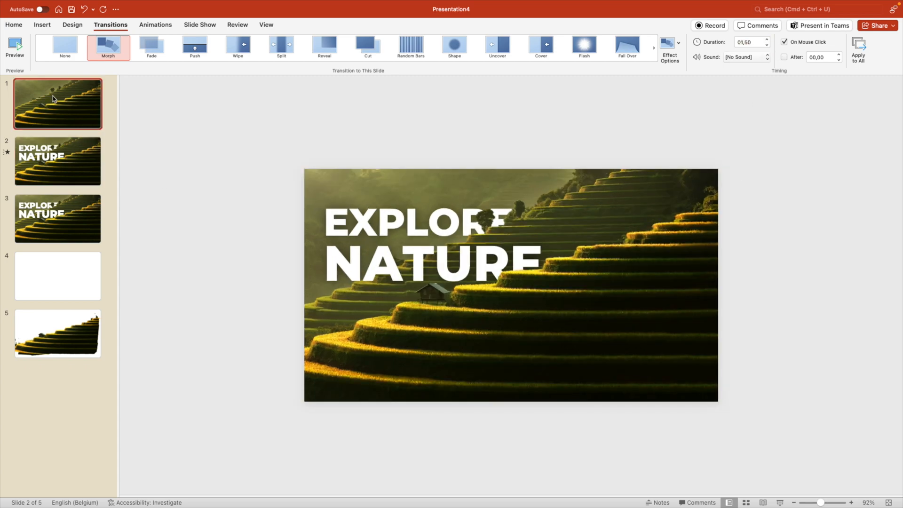
{"action": "left_click", "coordinate": [57, 218]}
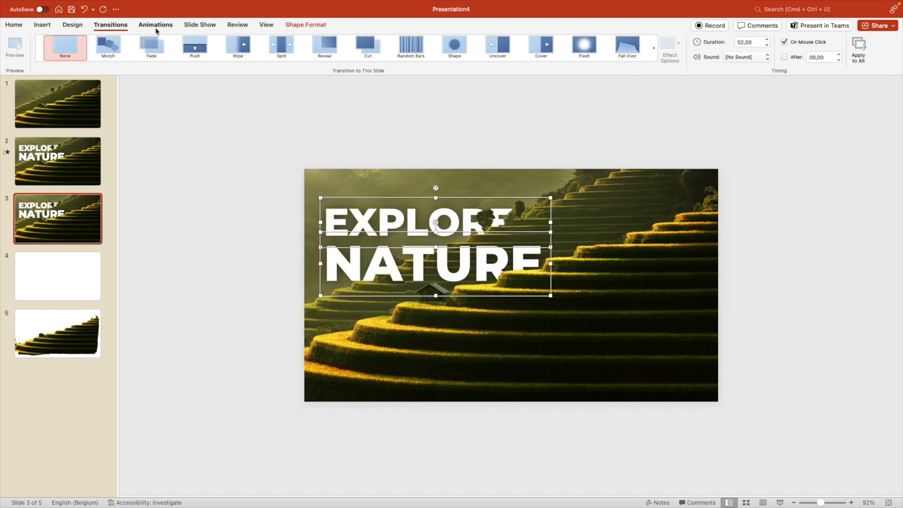
Step: Give EXPLORE and NATURE a Fly In entrance and show the Animation Pane
{"action": "left_click", "coordinate": [155, 25]}
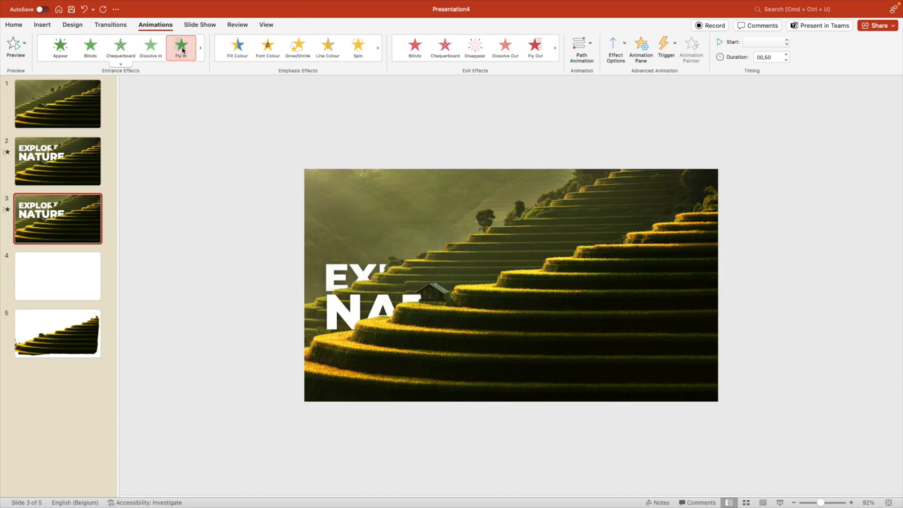
{"action": "left_click", "coordinate": [614, 46]}
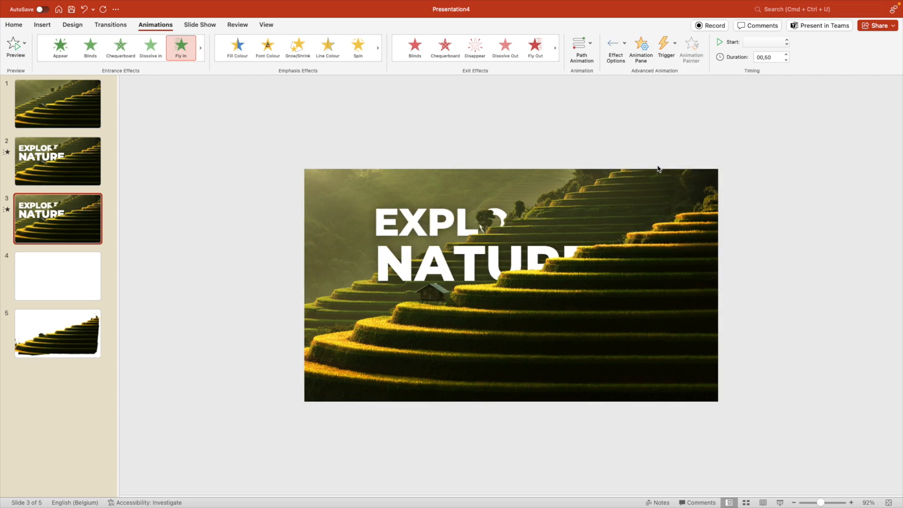
{"action": "left_click", "coordinate": [641, 48]}
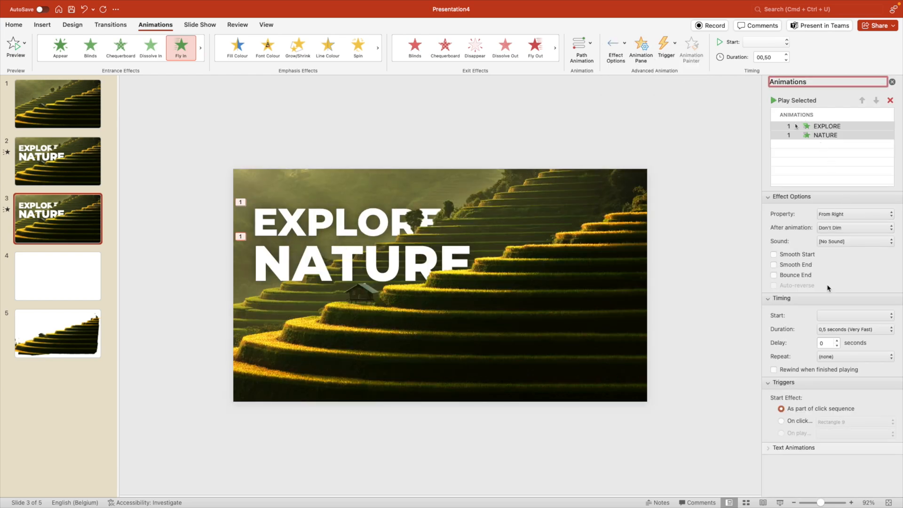
Step: Set both fly-ins to 2 seconds and adjust the NATURE animation's timing
{"action": "left_click", "coordinate": [854, 328]}
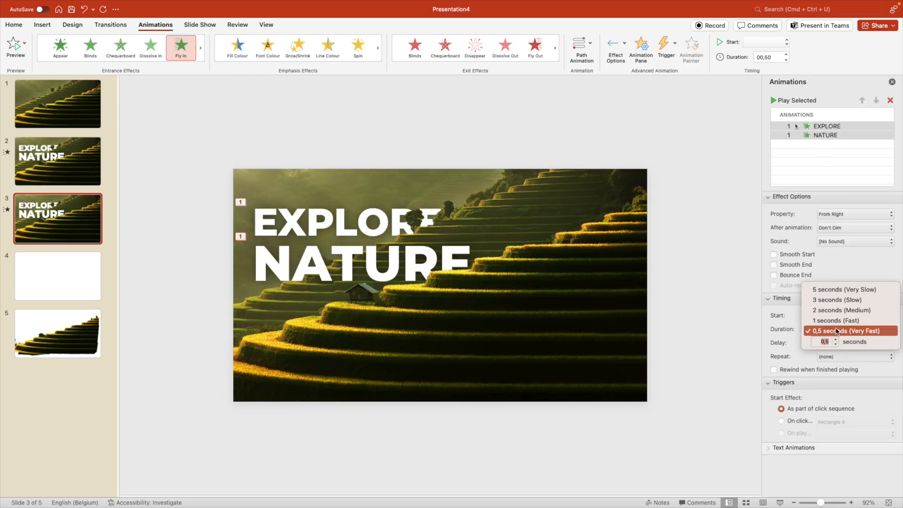
{"action": "left_click", "coordinate": [840, 310]}
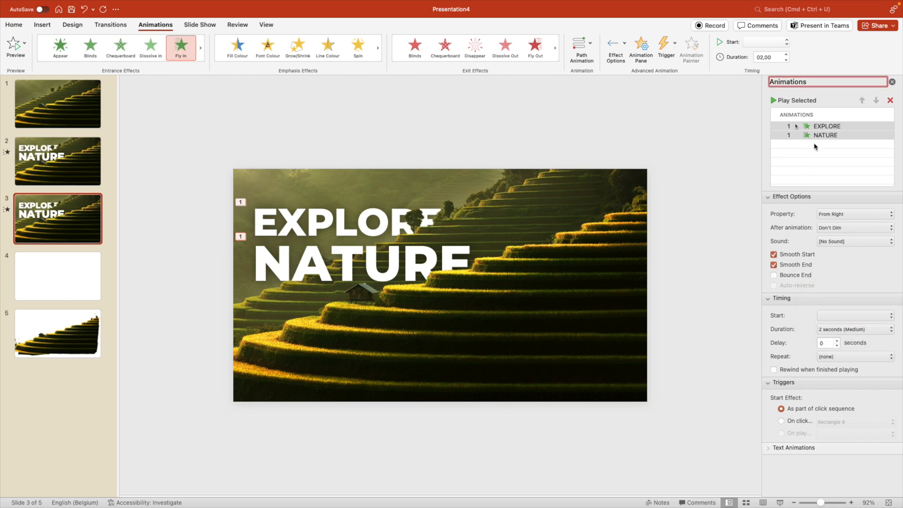
{"action": "left_click", "coordinate": [826, 135]}
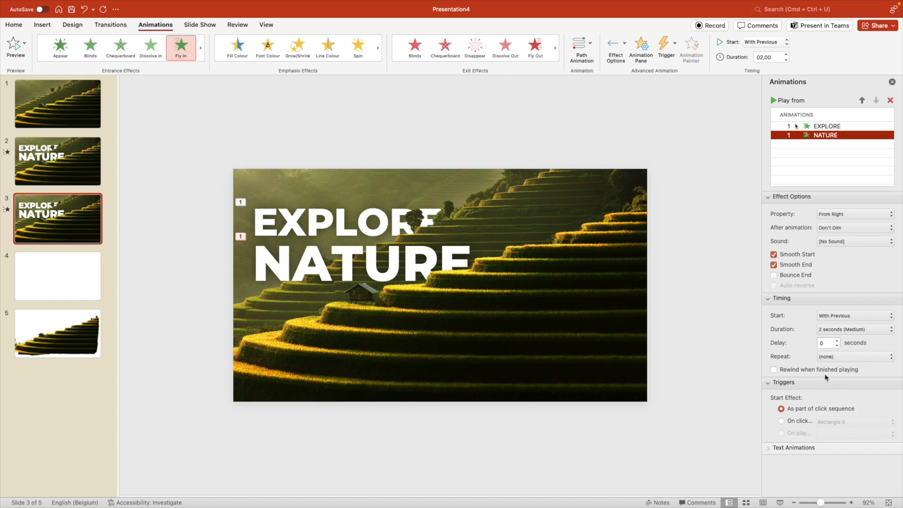
{"action": "left_click", "coordinate": [824, 343]}
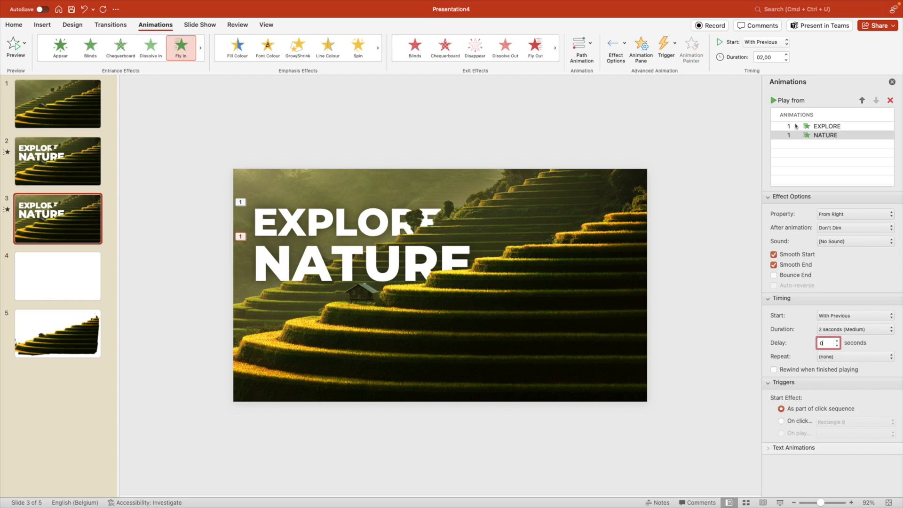